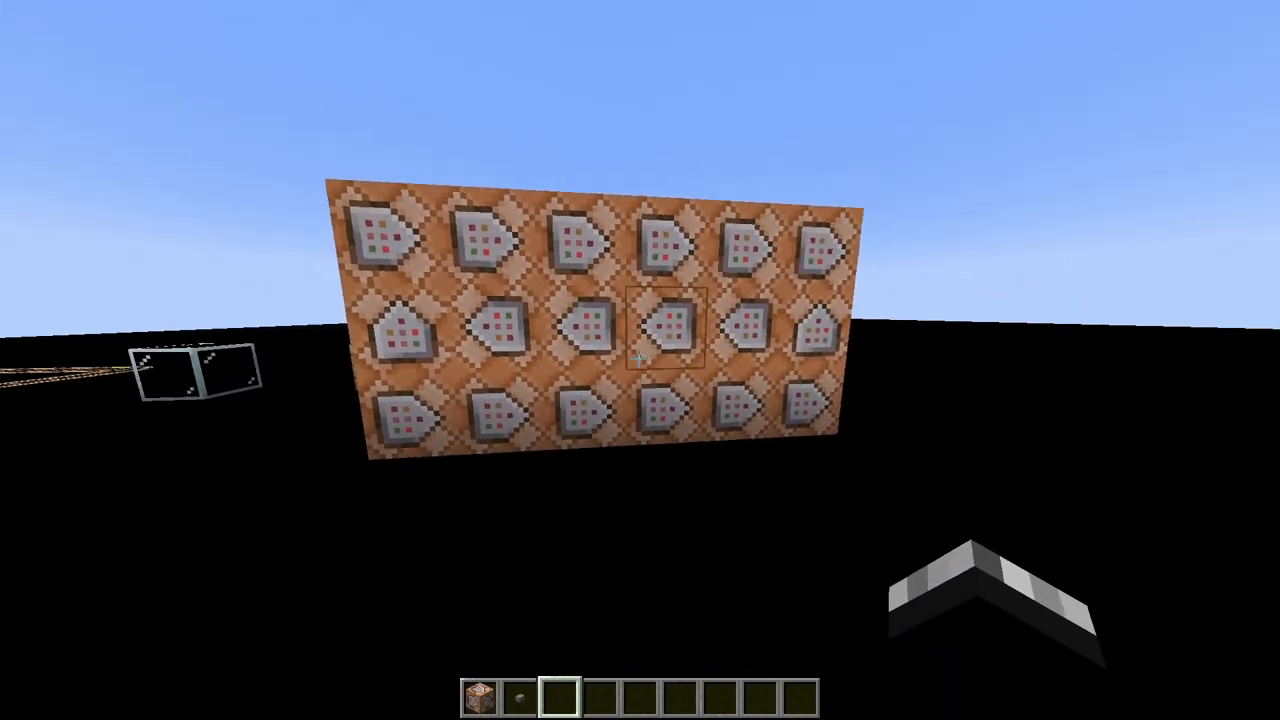
mouse_move(640, 360)
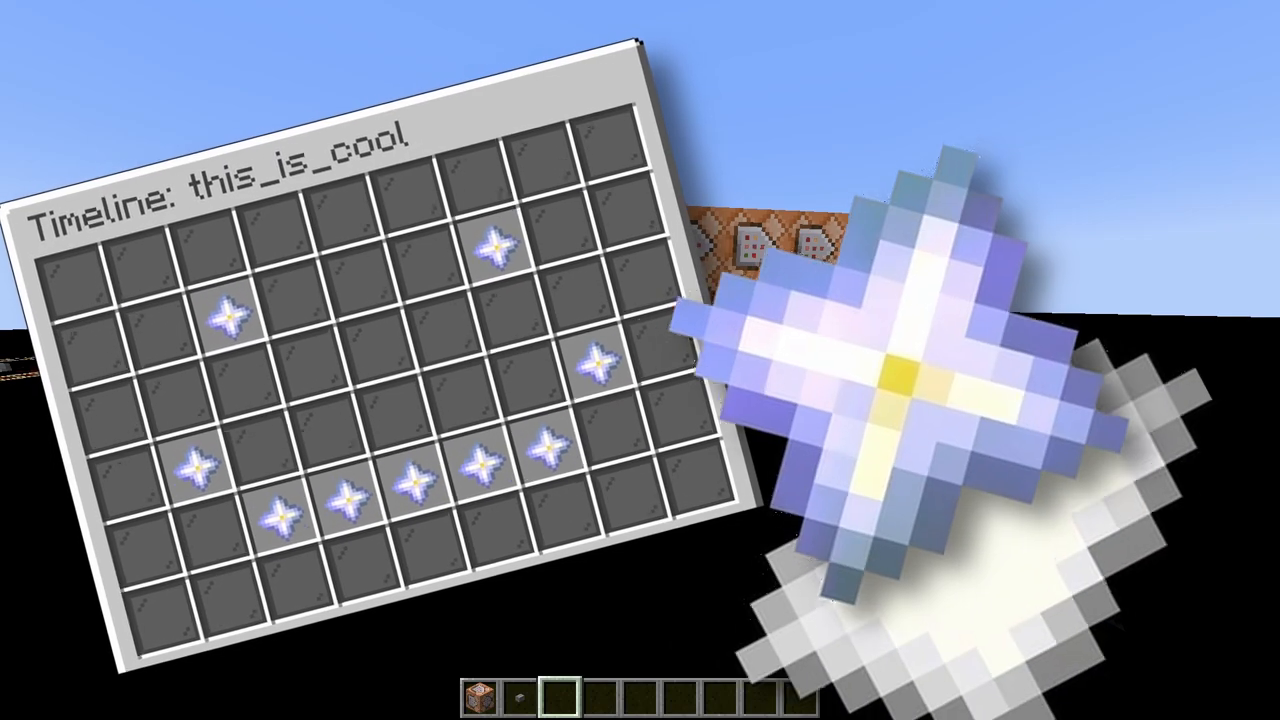
- Close the Creator menu after checking the Location tooltip so the particle trail rises from the glass block
key("Escape")
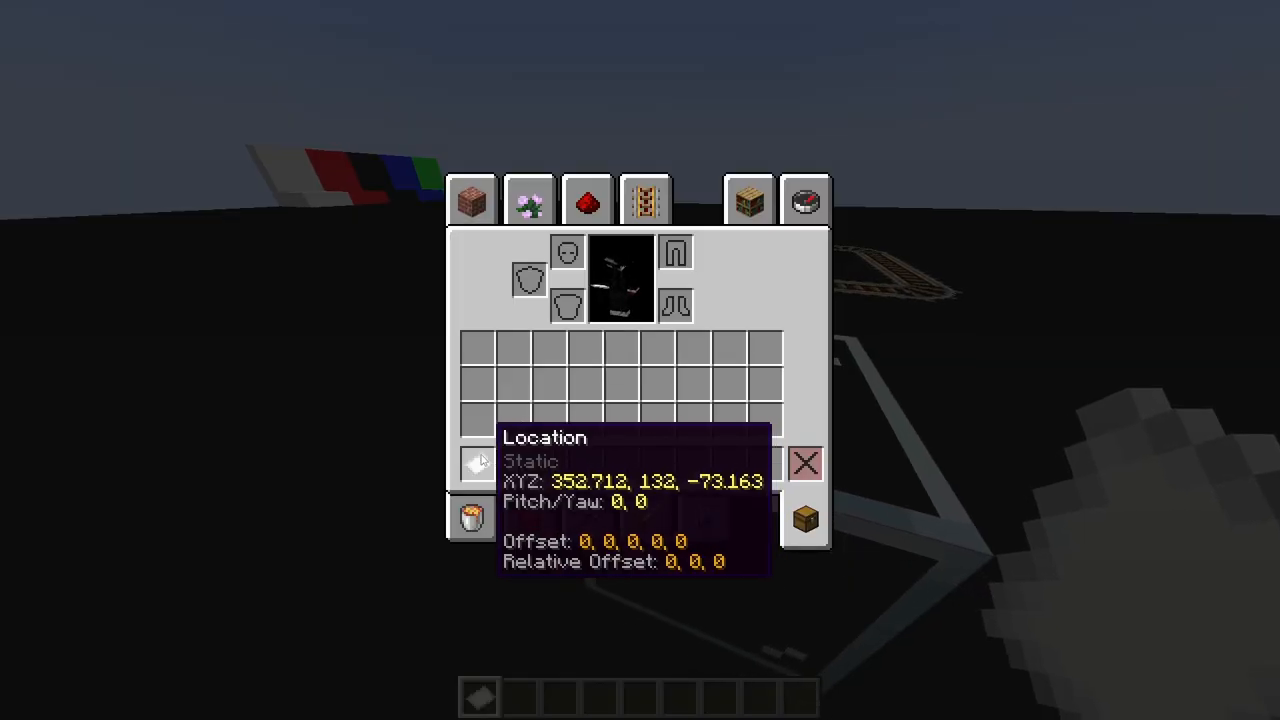
key("Escape")
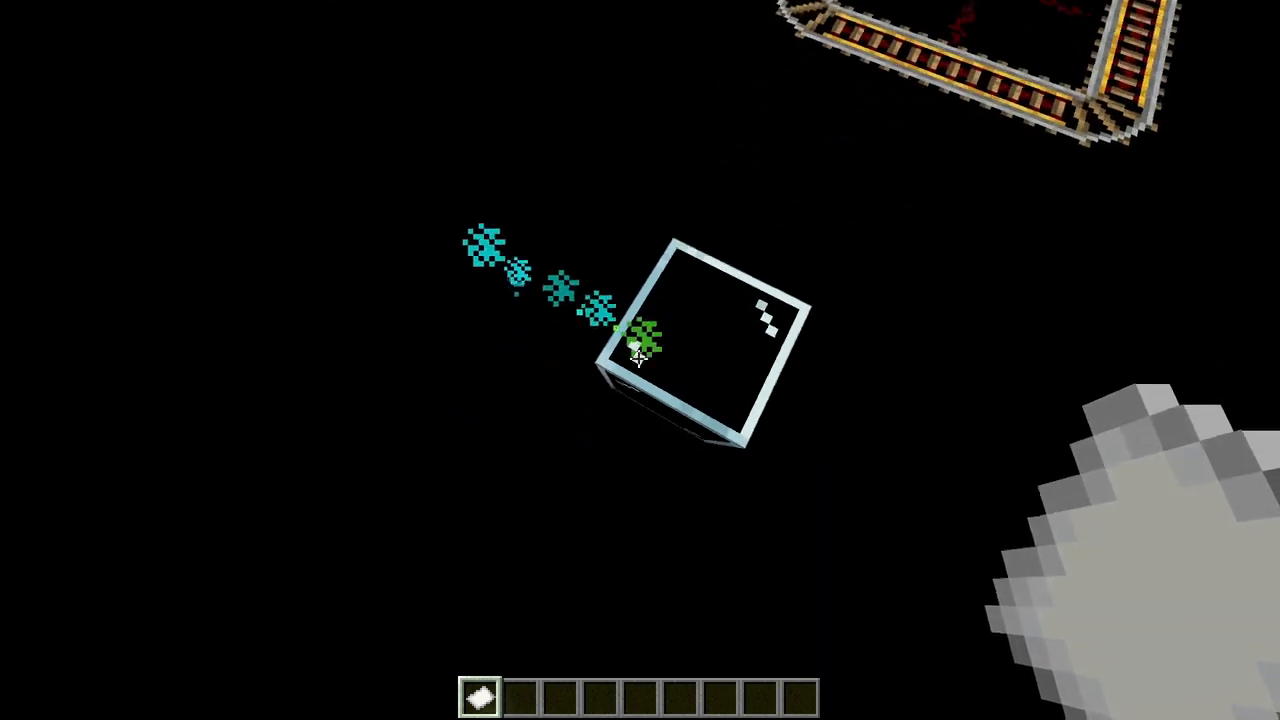
mouse_move(640, 360)
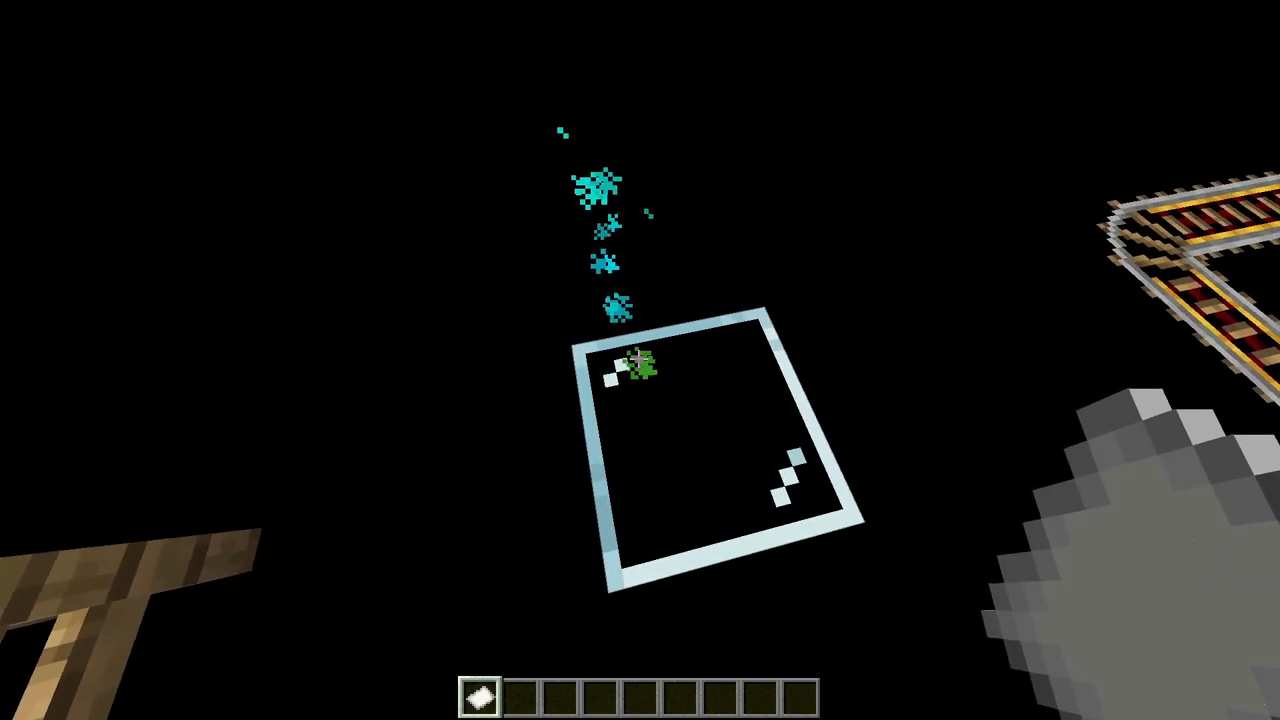
mouse_move(640, 360)
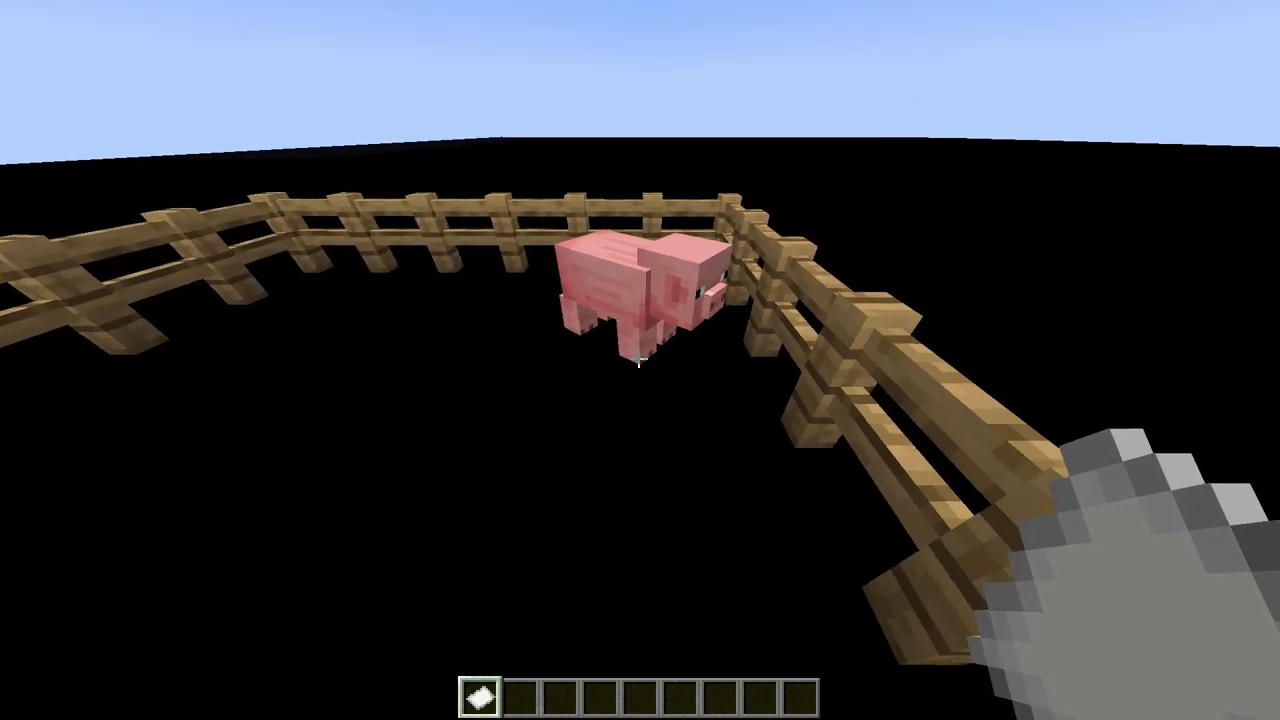
mouse_move(640, 360)
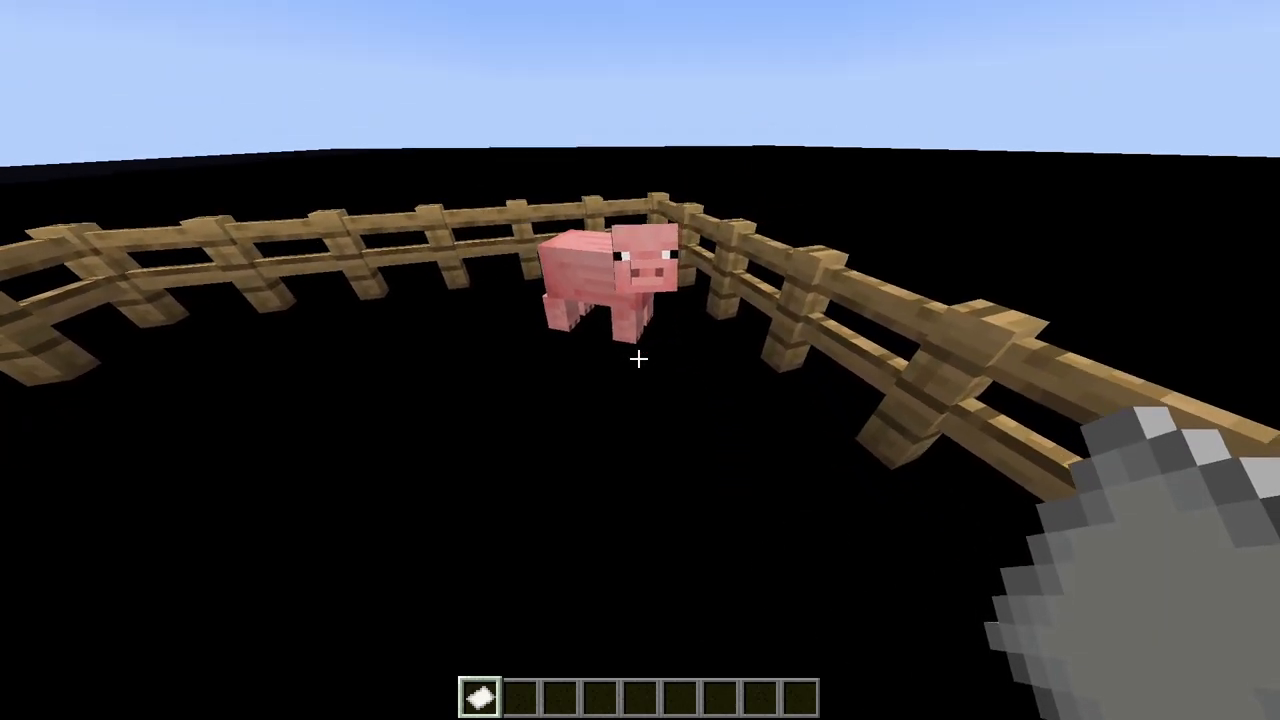
mouse_move(640, 360)
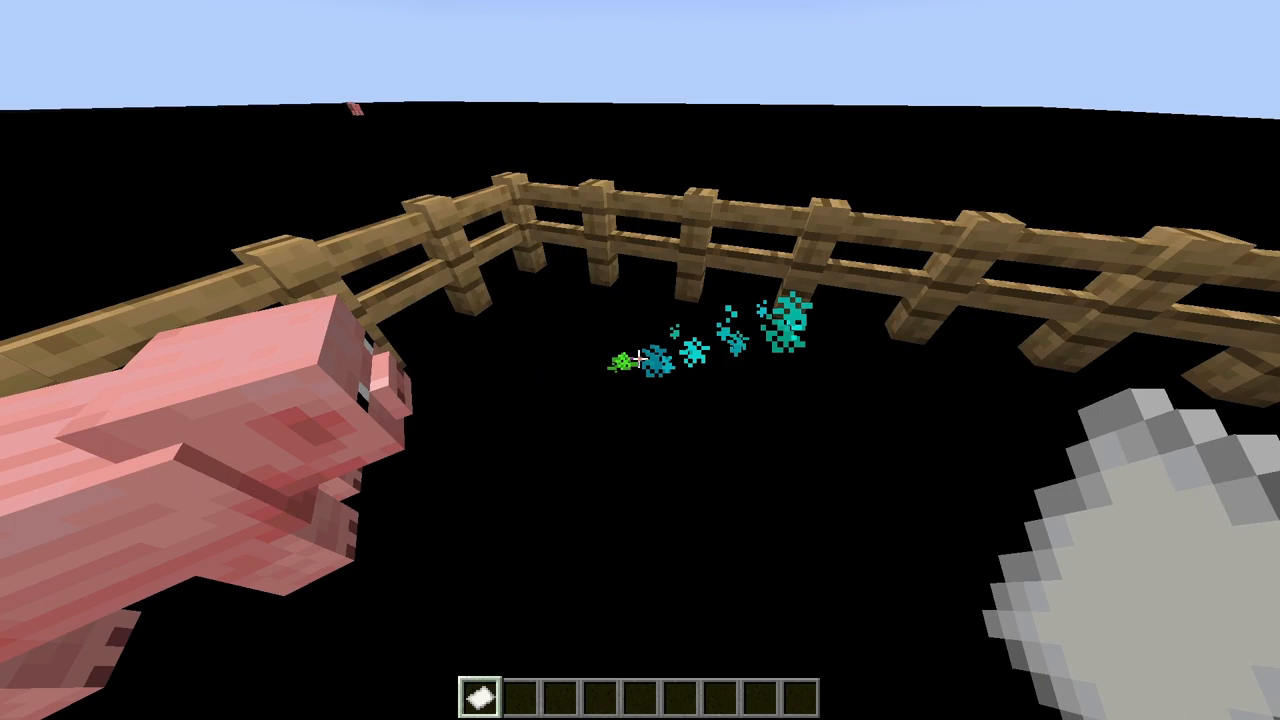
mouse_move(640, 360)
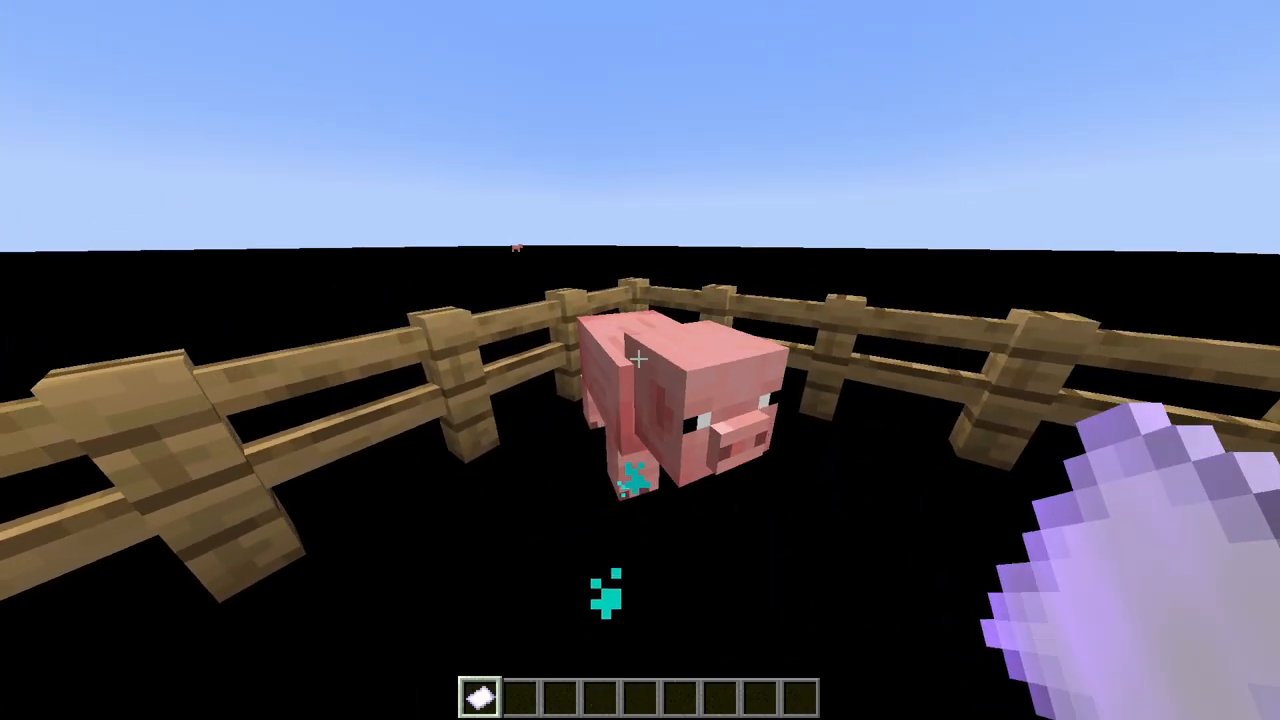
mouse_move(640, 360)
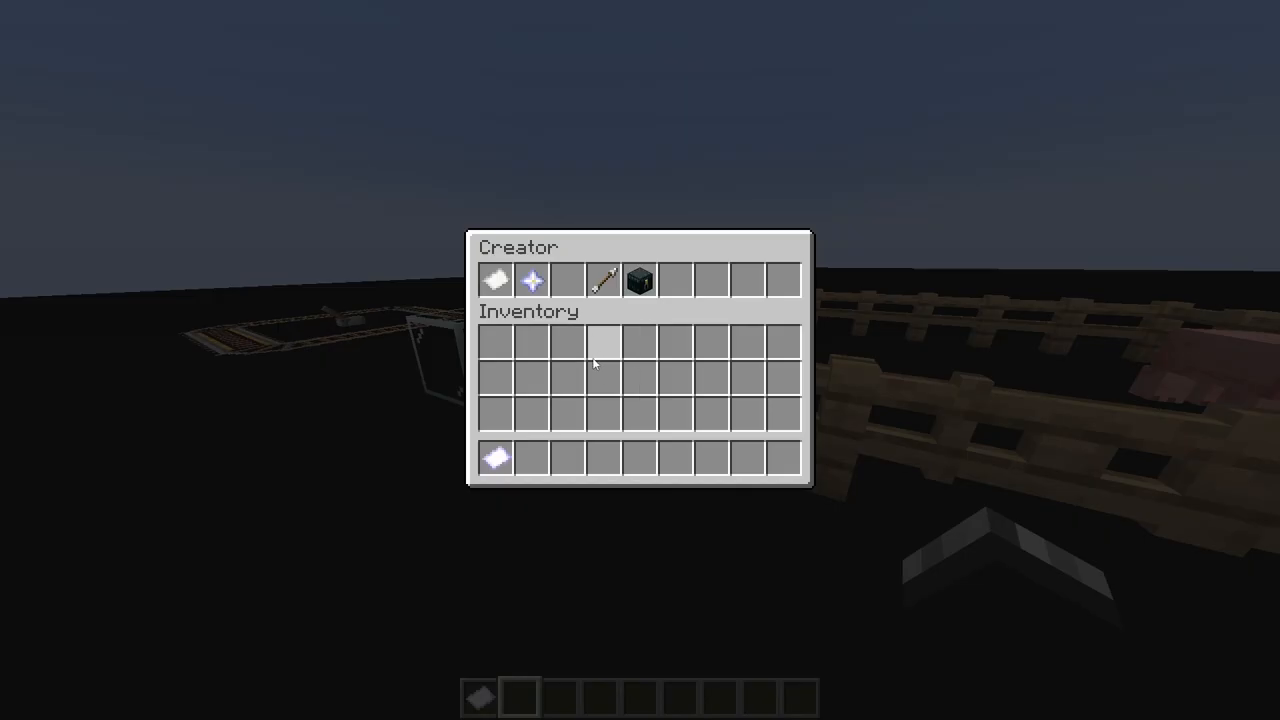
- Take the Particle star item from the Creator menu into the hotbar and return to the world
left_click(532, 280)
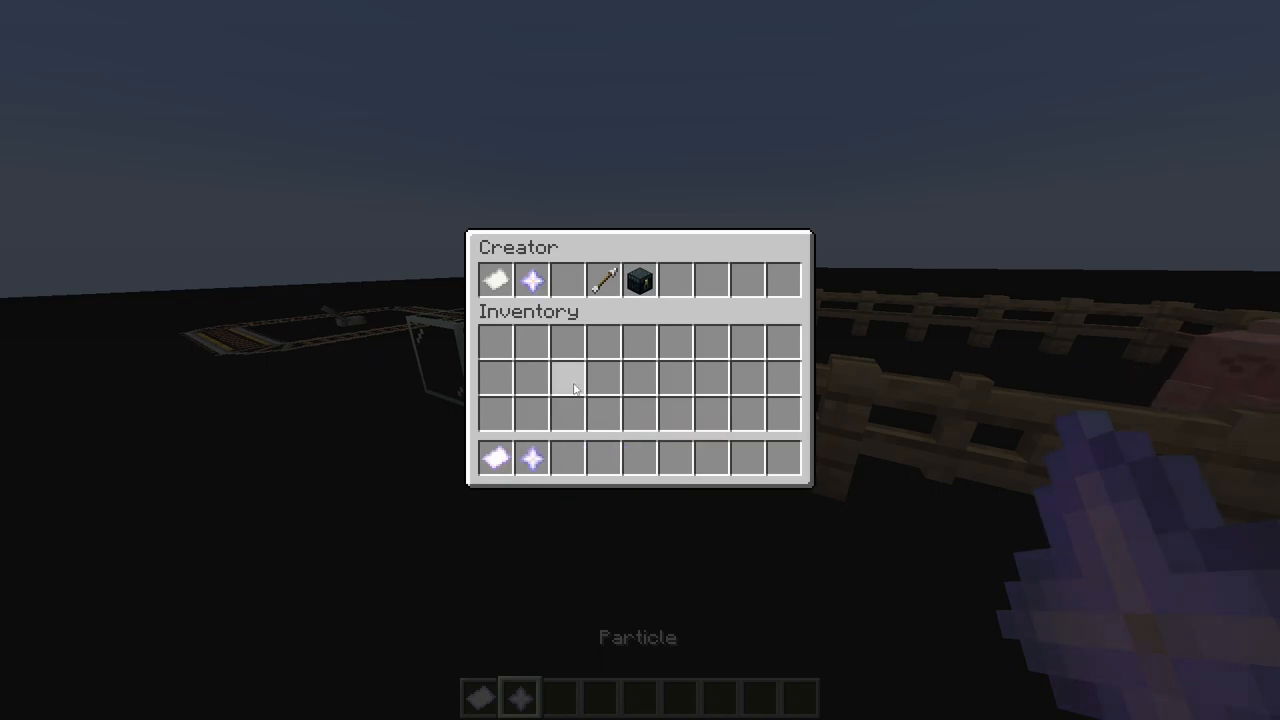
key("Escape")
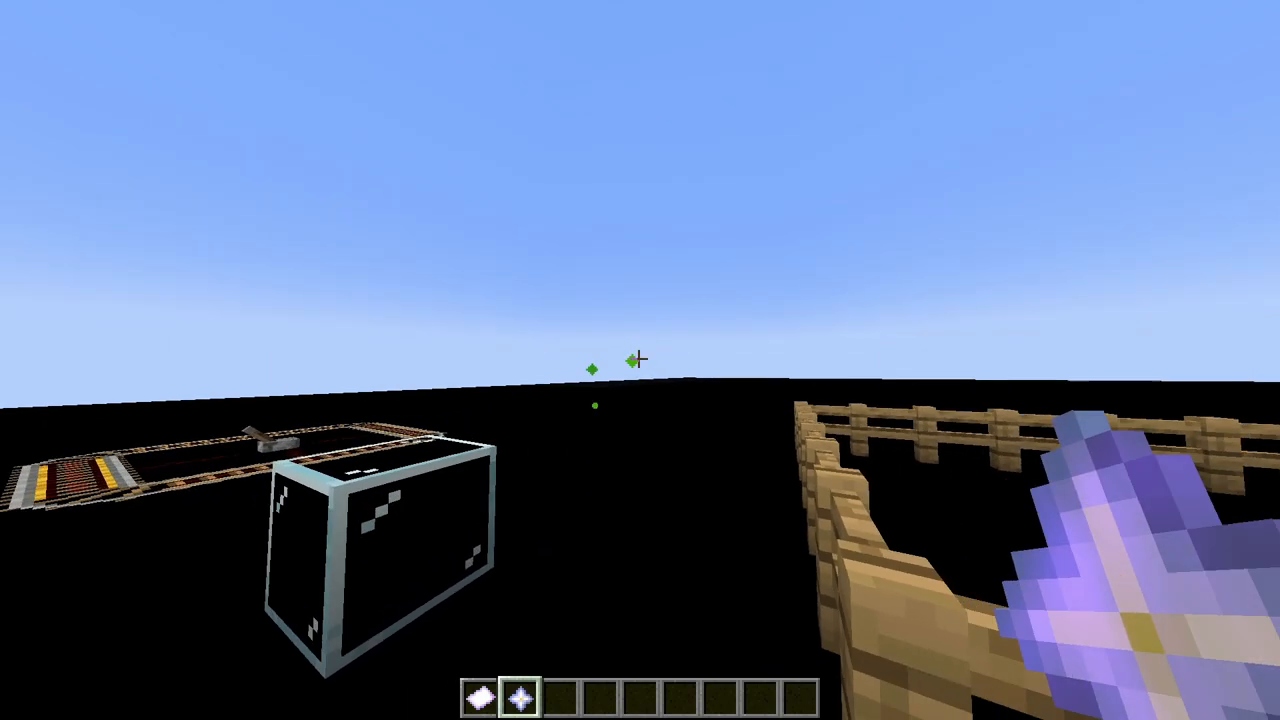
mouse_move(640, 360)
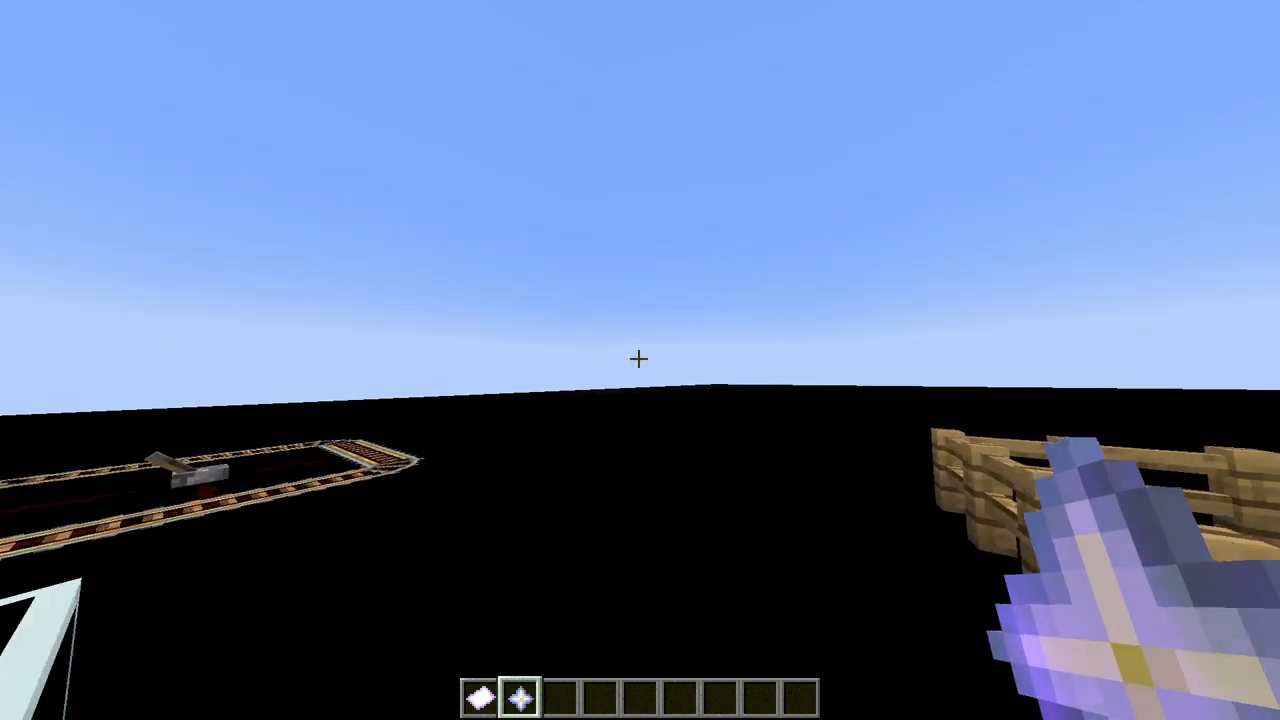
- Set the held particle's amount to 20 with /cr particle amount 20
type("/cr particle")
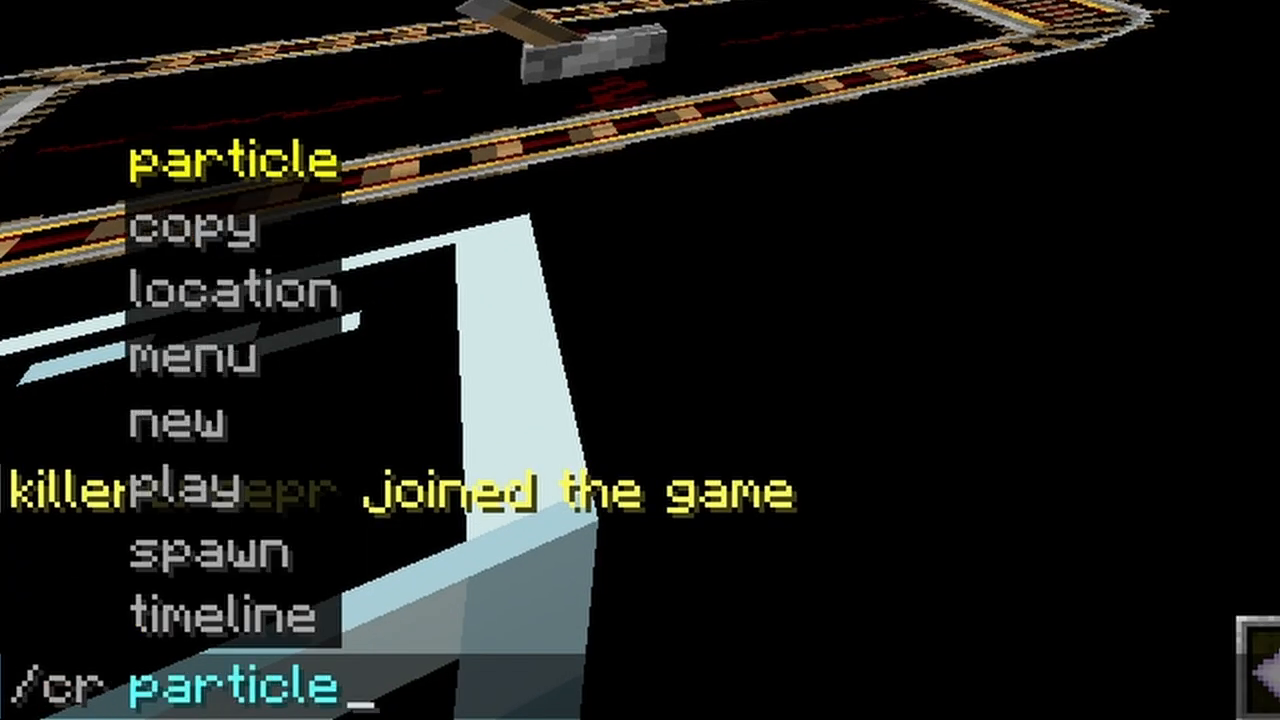
type("amount 20")
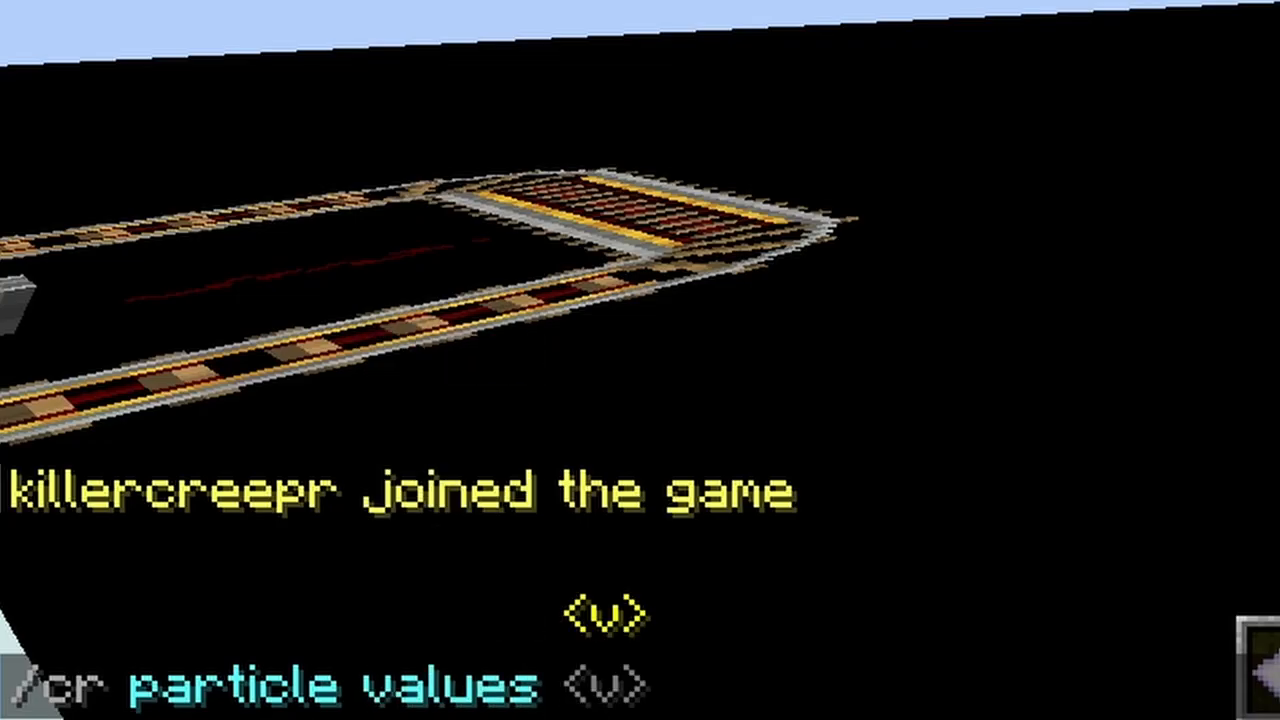
mouse_move(640, 360)
type("typ")
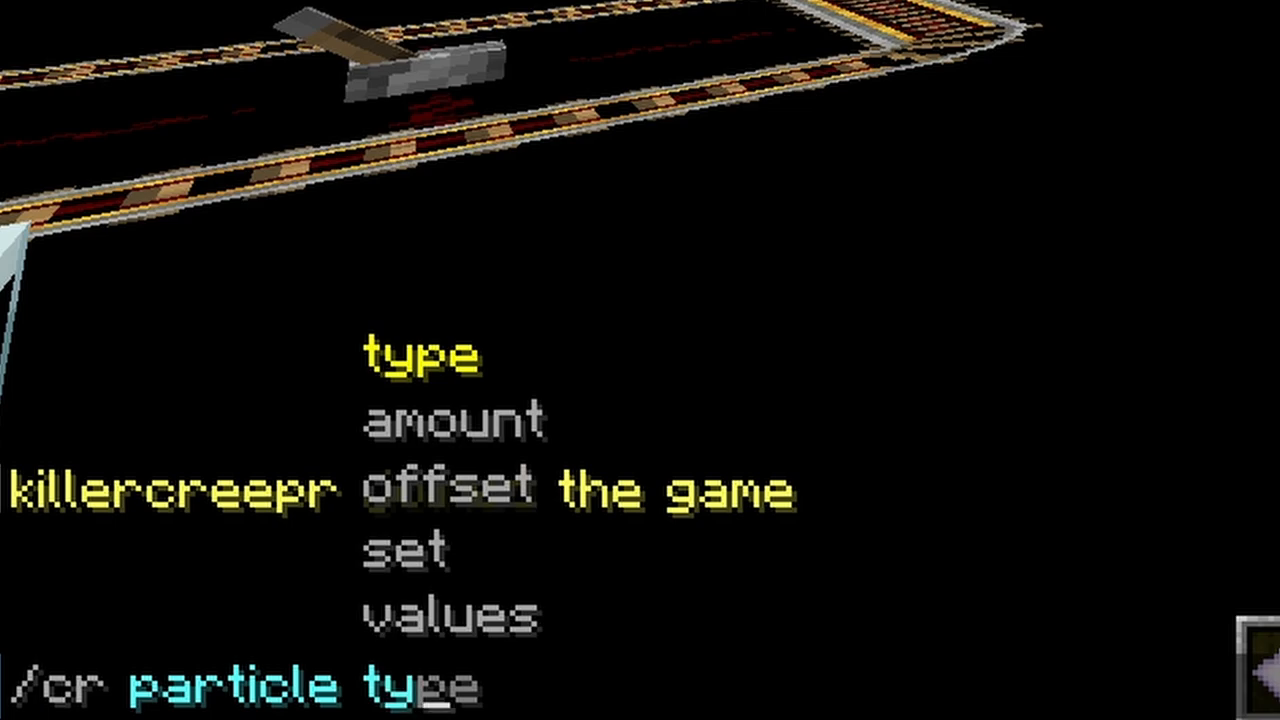
- Set the totem particle type to direction, then leave the inventory after checking both Particle items
type("direction")
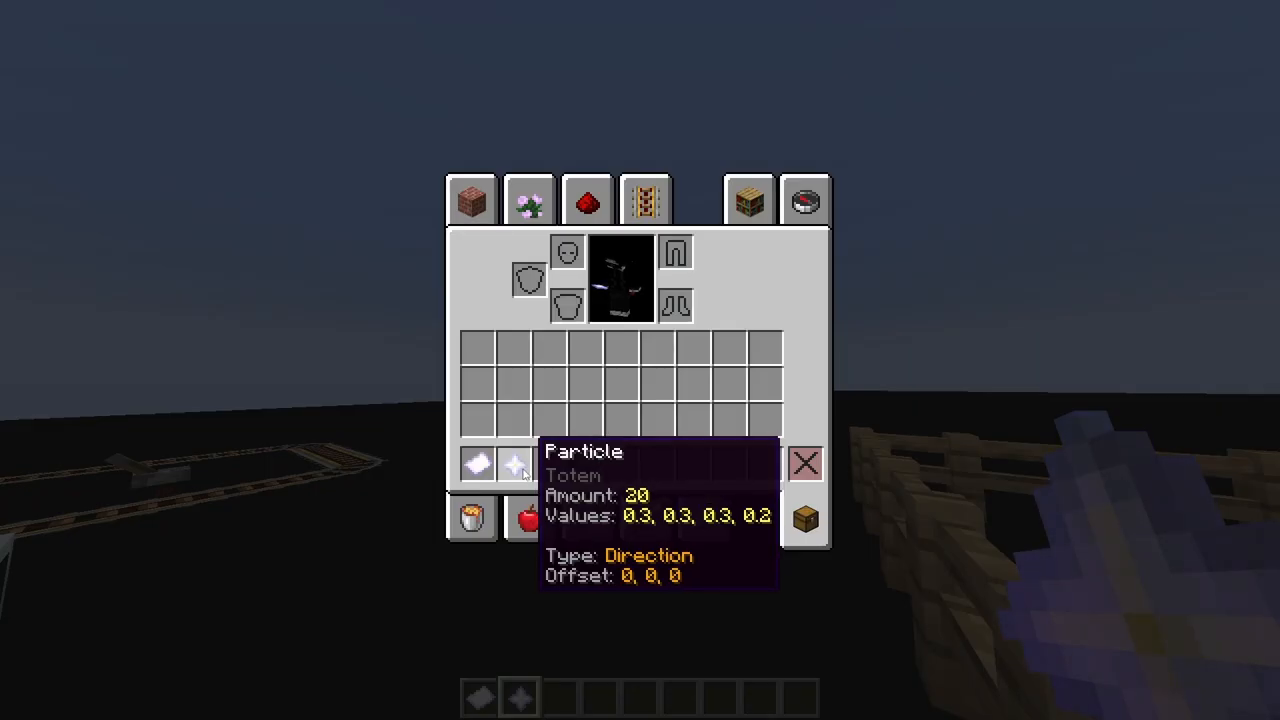
key("Escape")
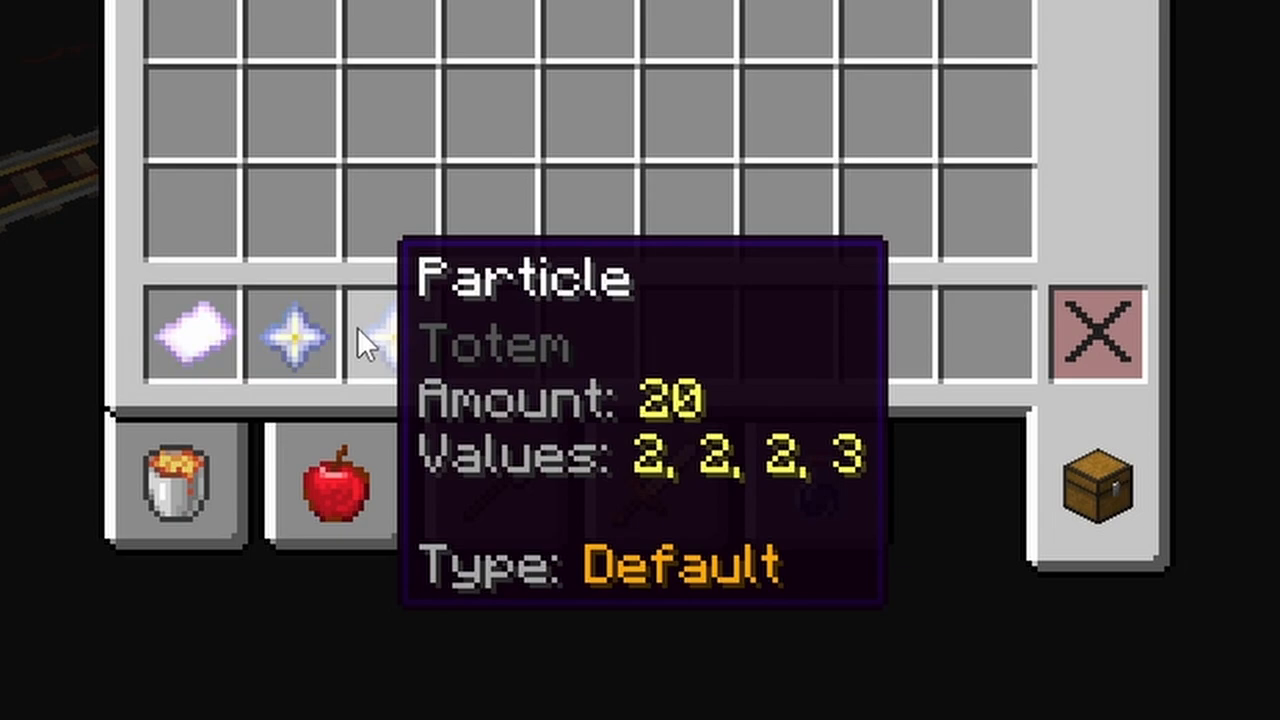
mouse_move(376, 350)
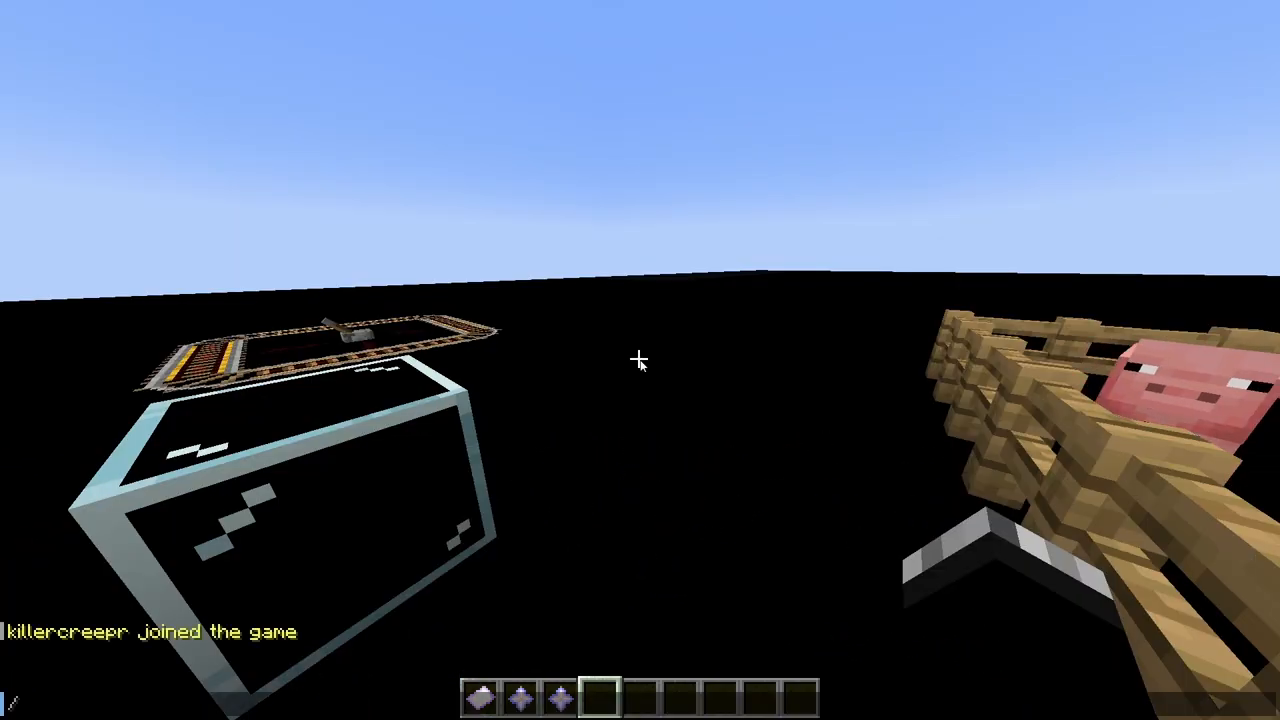
- Clear the inventory and create the timeline new_timeline_again to receive its item
type("/clear")
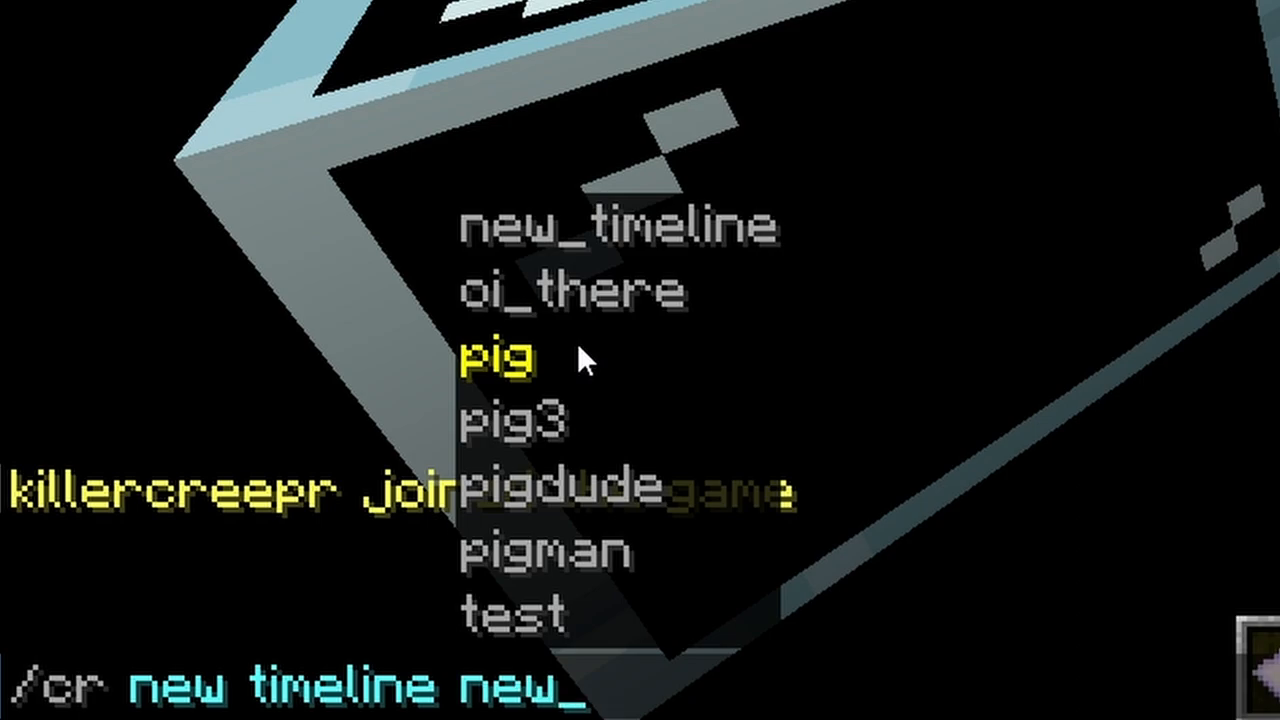
type("timeline_again")
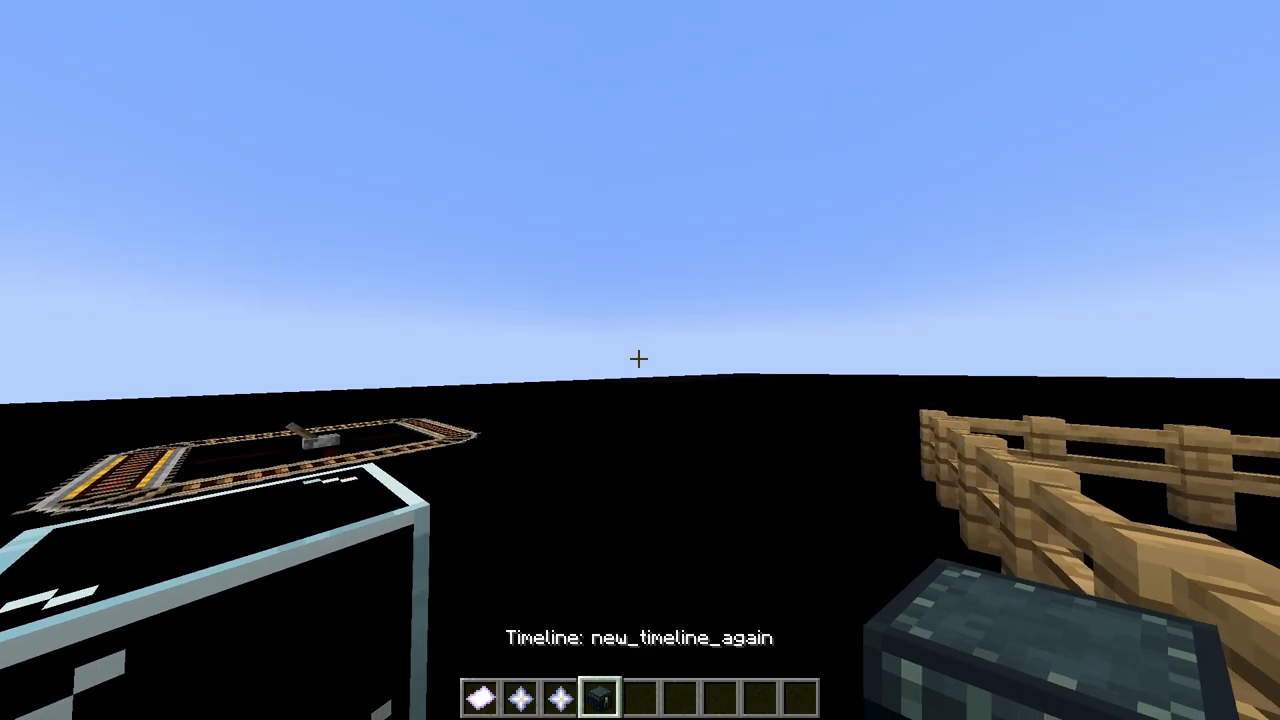
mouse_move(640, 360)
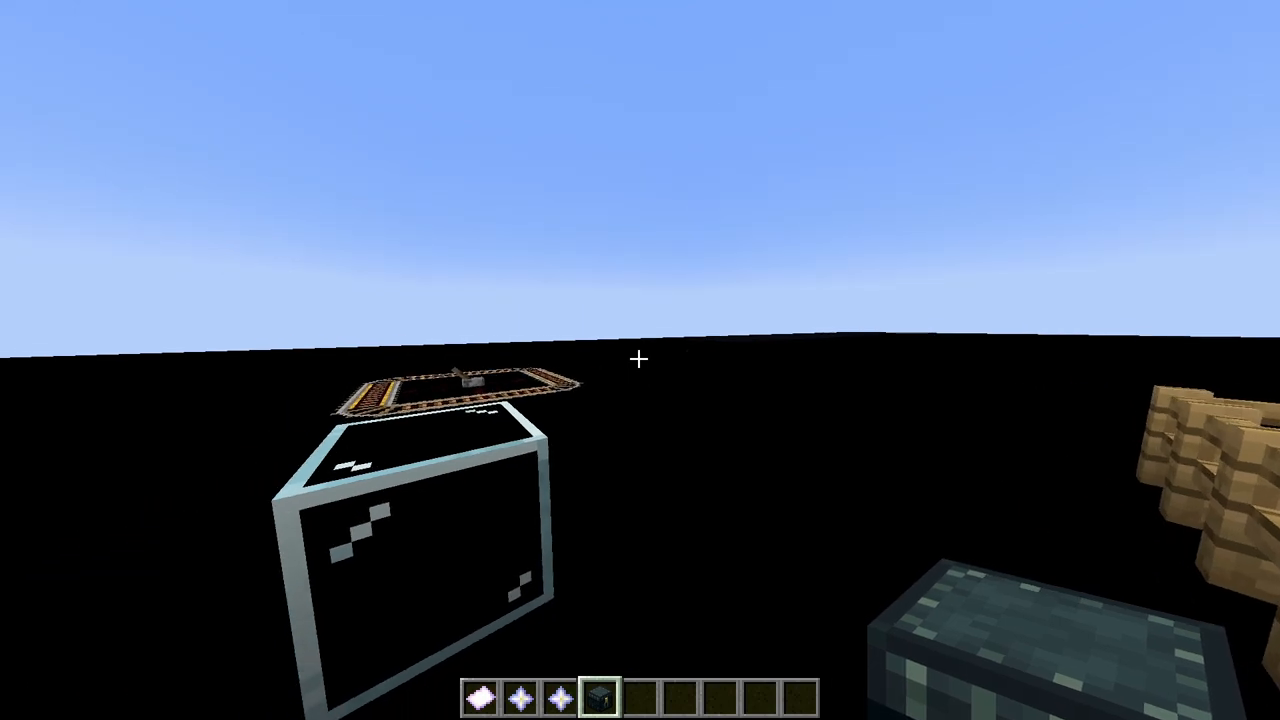
mouse_move(640, 360)
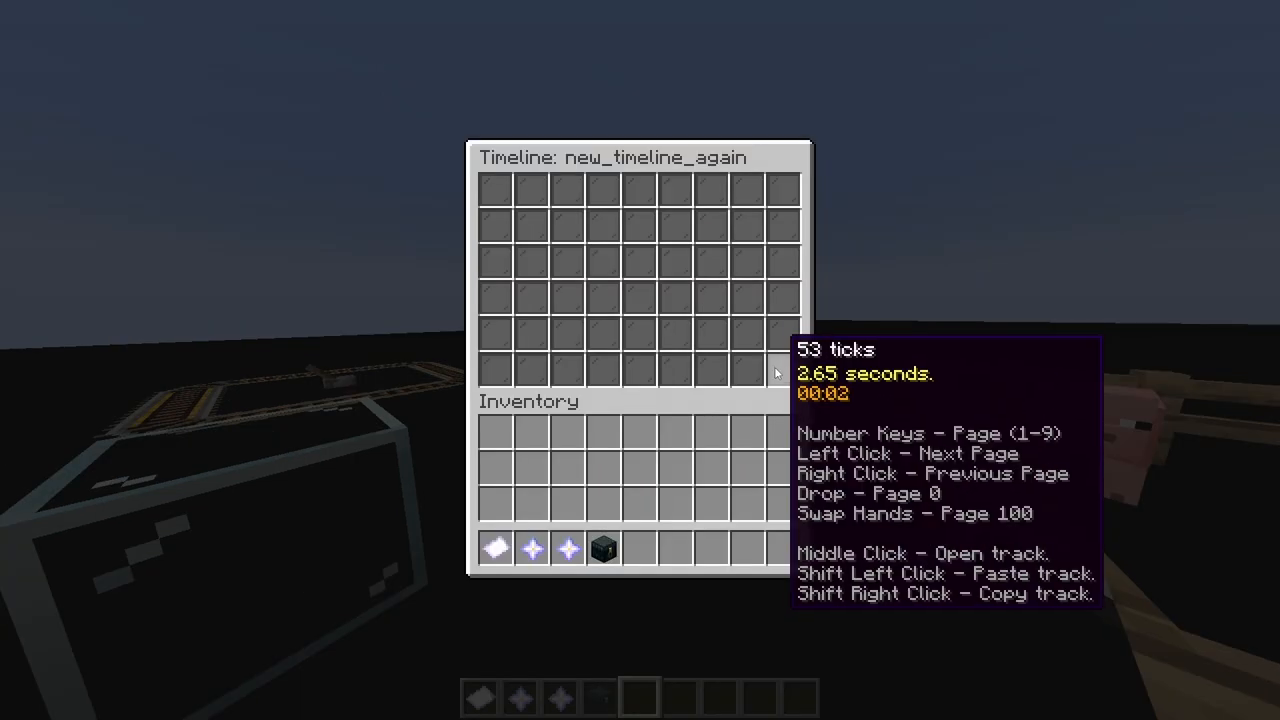
mouse_move(642, 292)
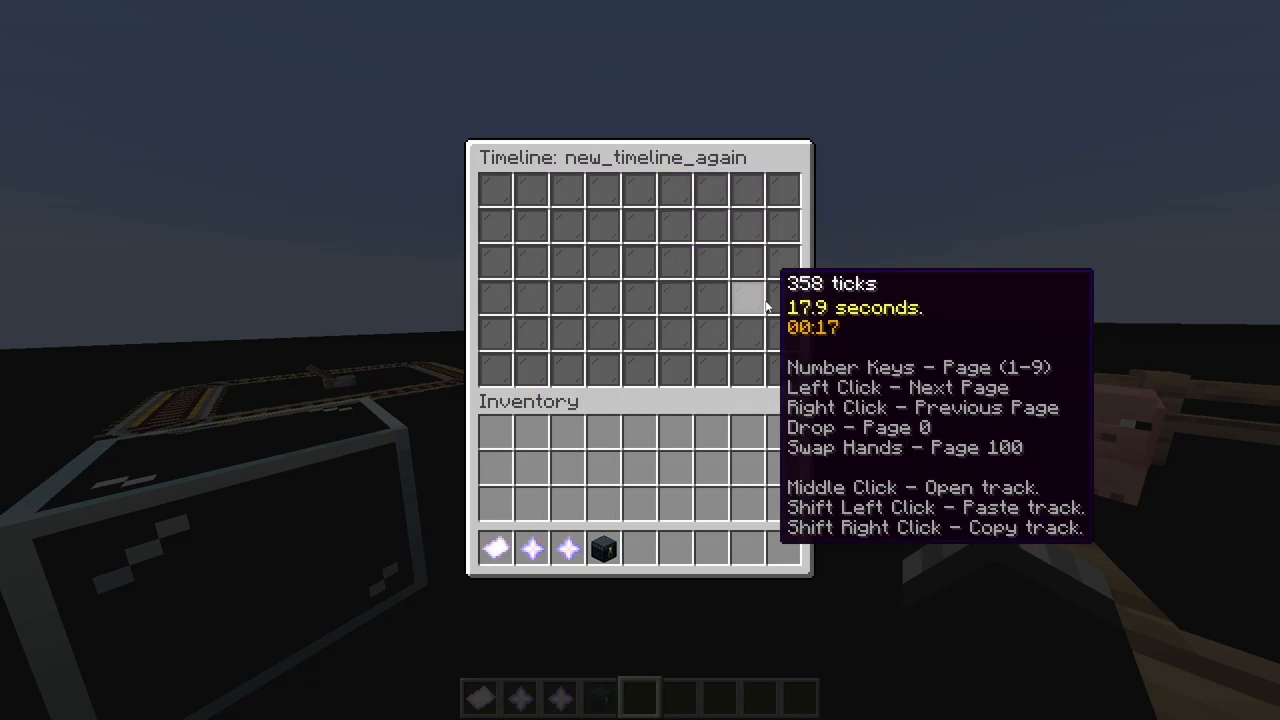
mouse_move(562, 264)
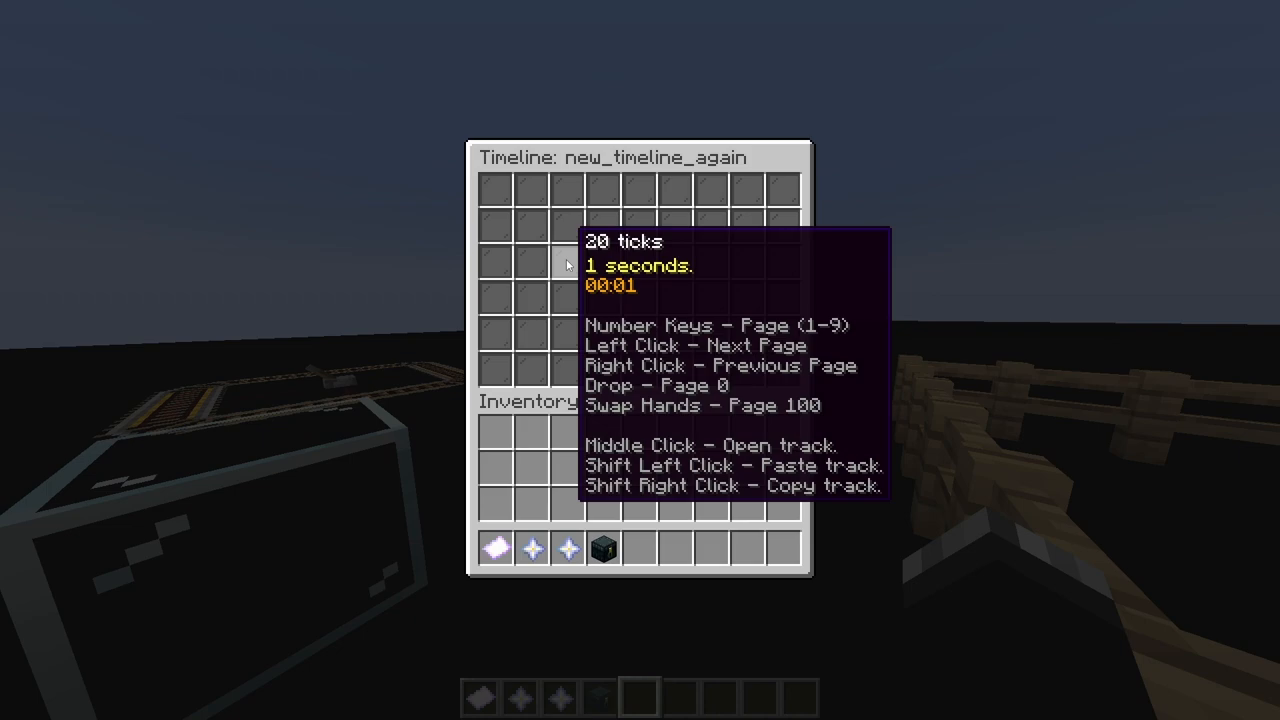
- Reopen the tick-20 totem particle track on the pig, then close the timeline back to the world
middle_click(568, 264)
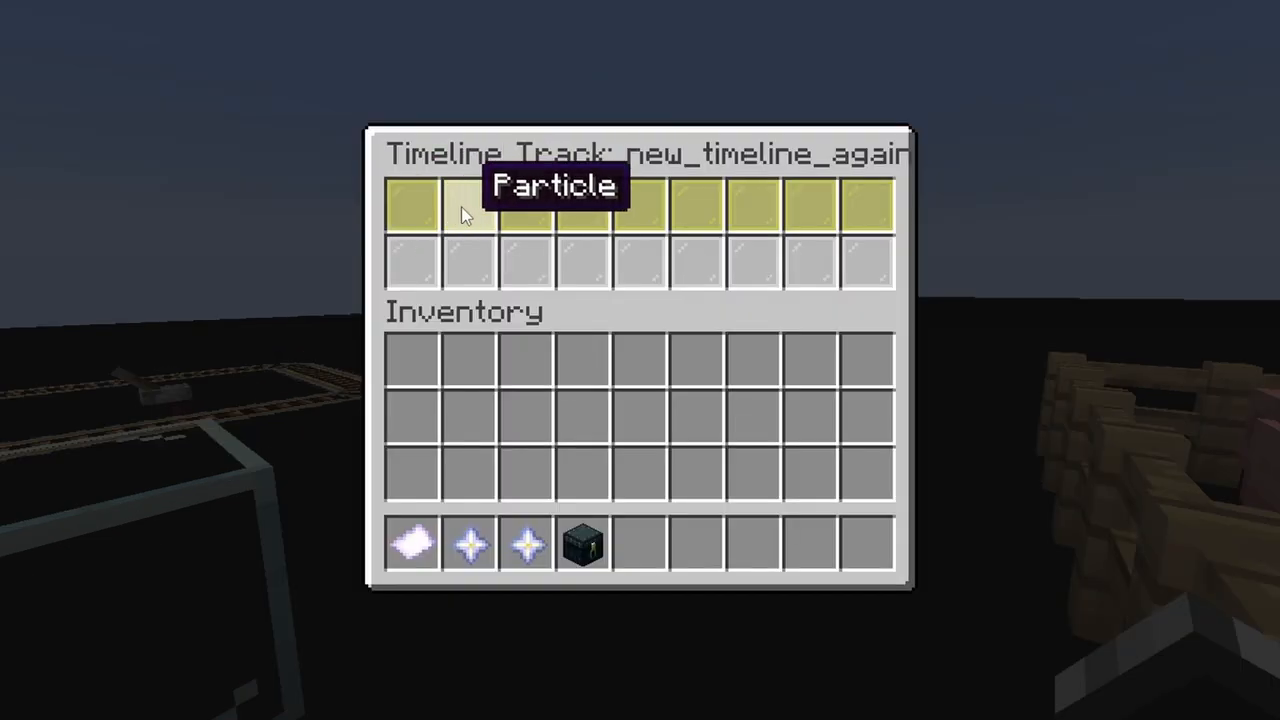
mouse_move(412, 264)
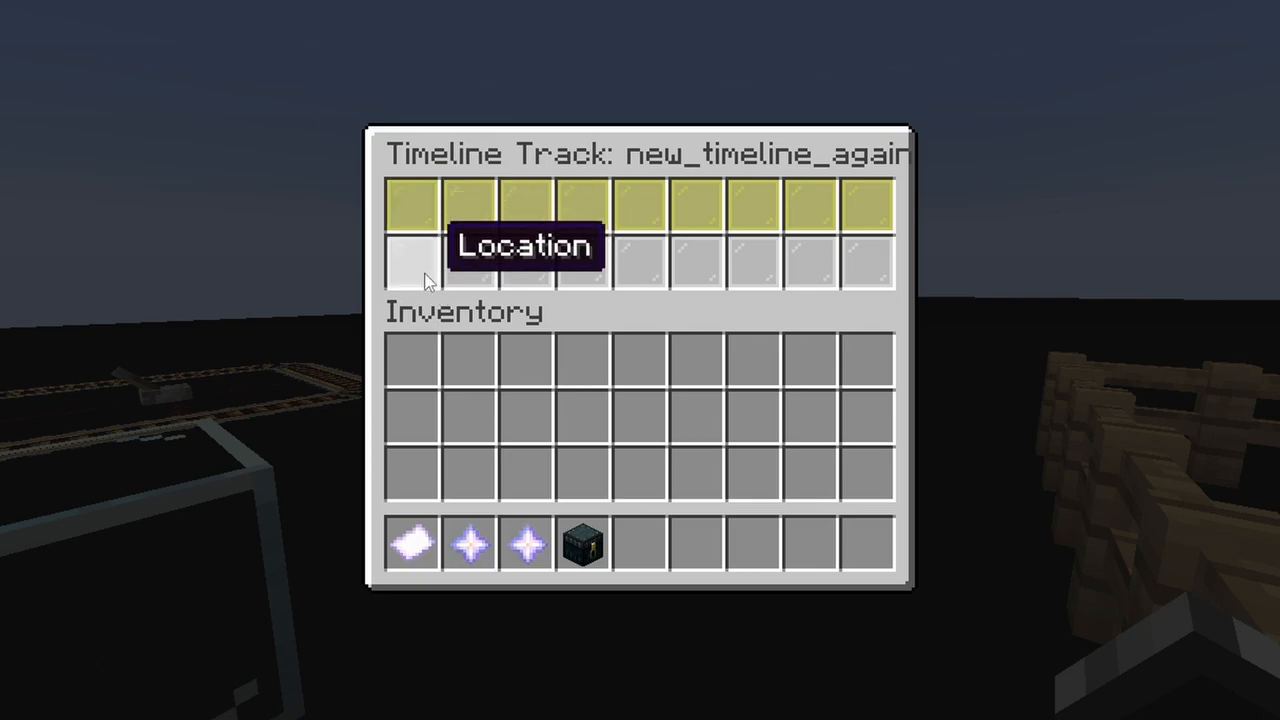
mouse_move(528, 544)
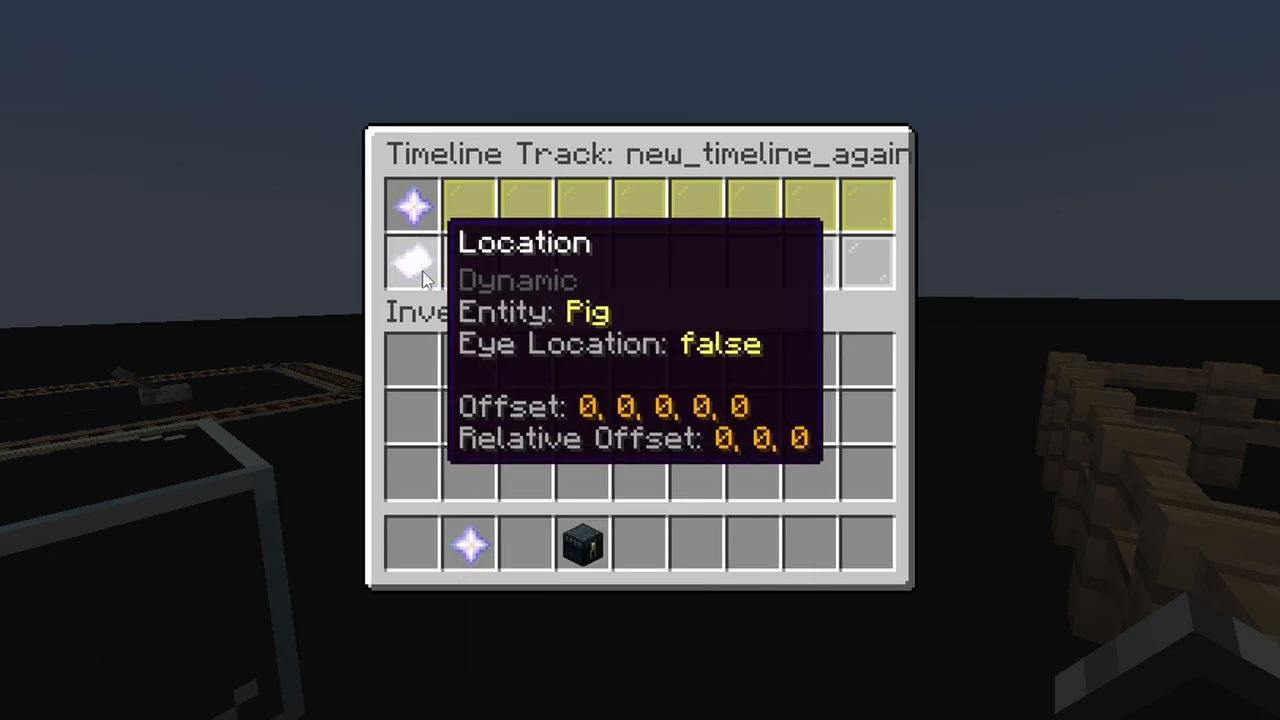
mouse_move(412, 206)
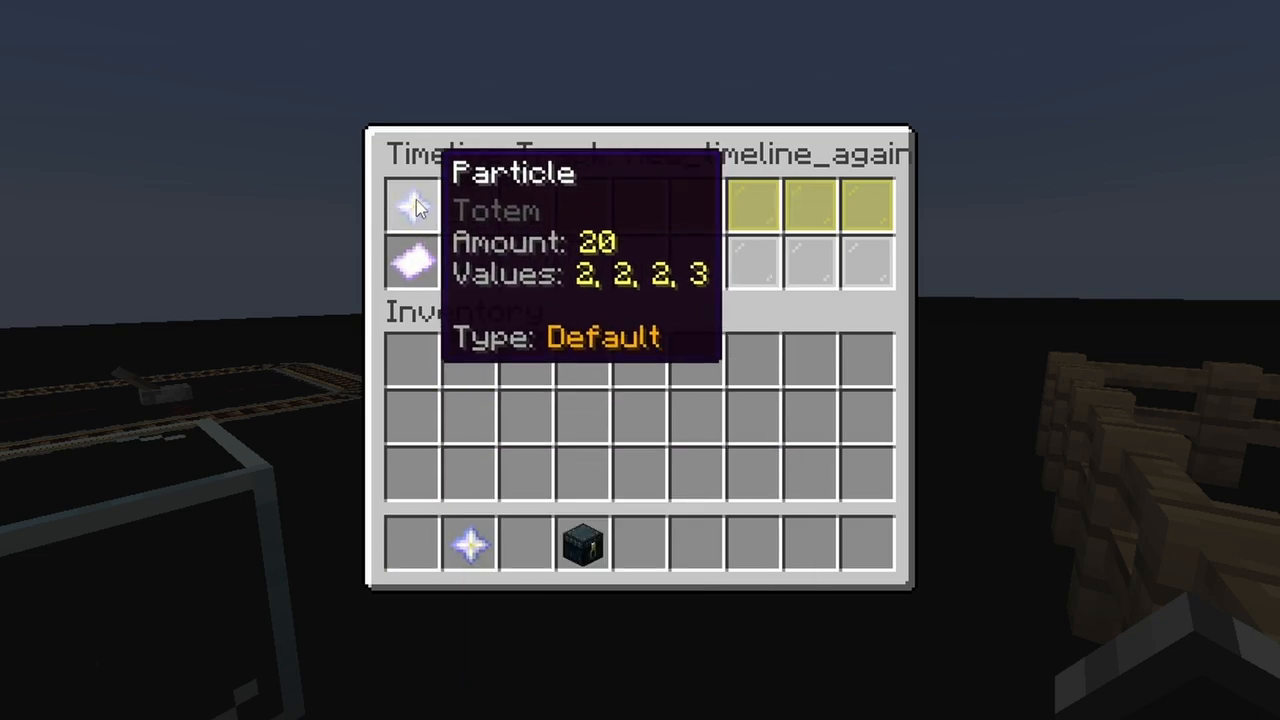
mouse_move(412, 262)
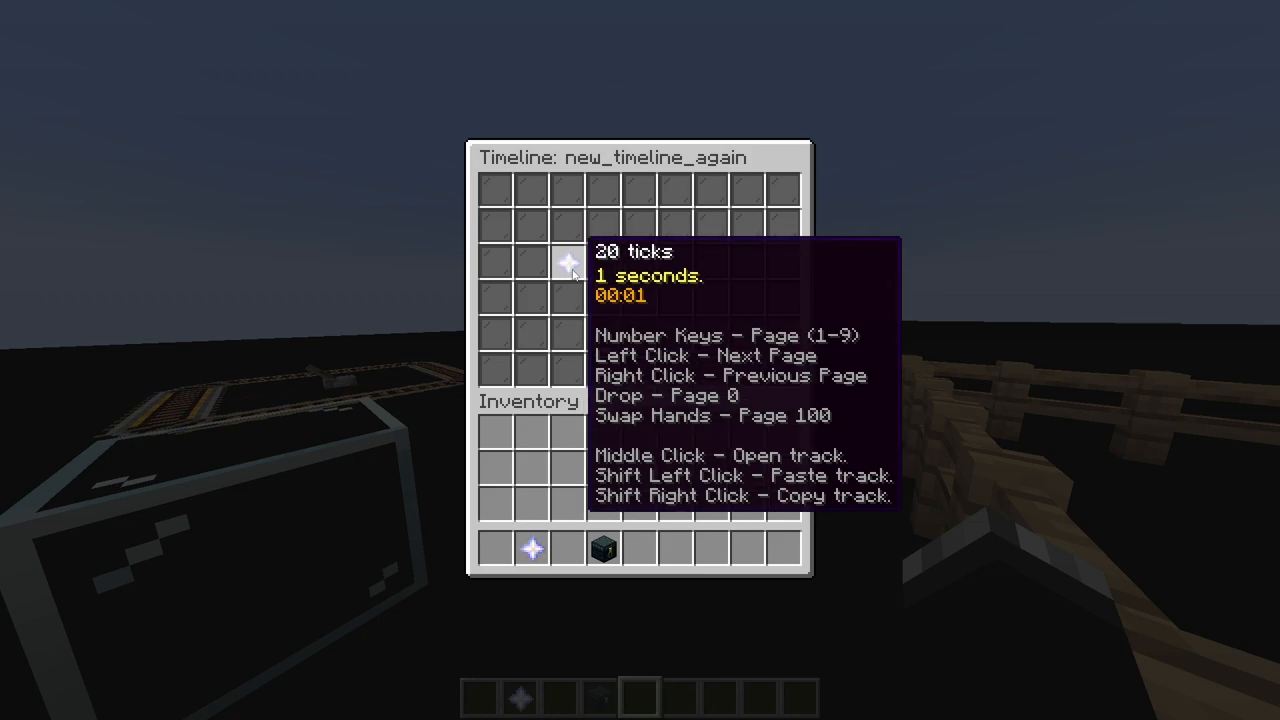
middle_click(568, 262)
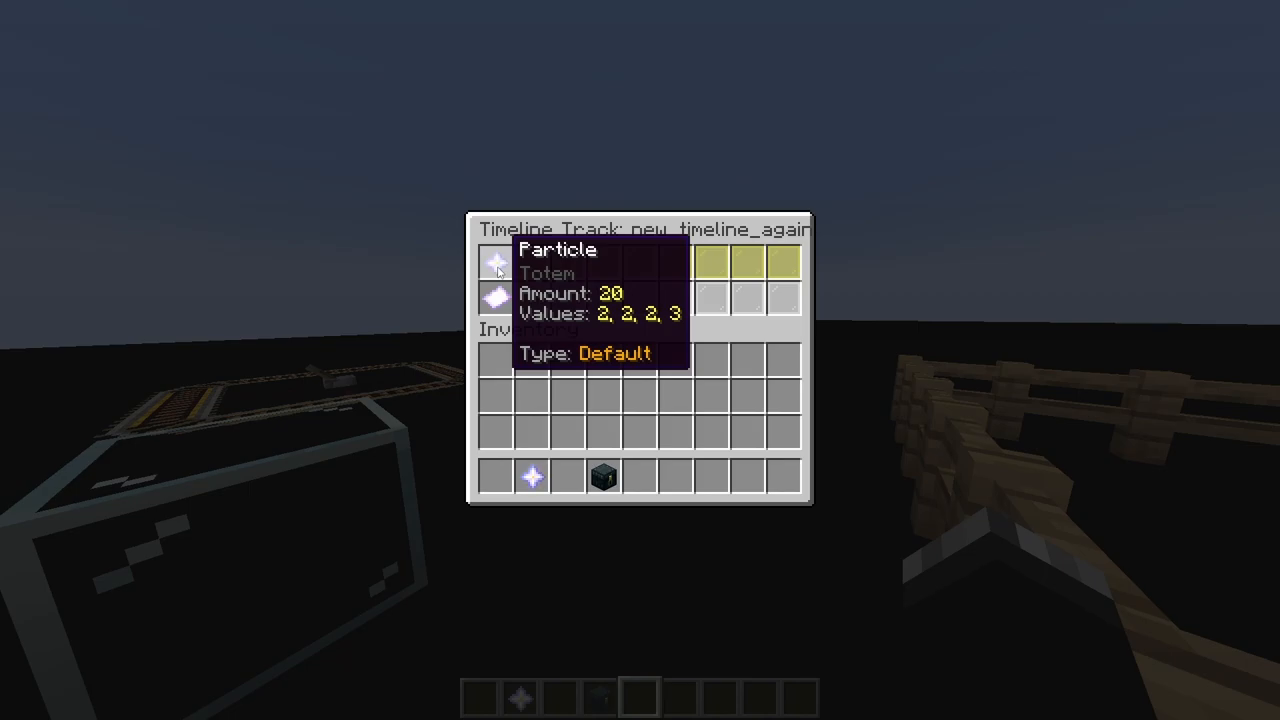
key("Escape")
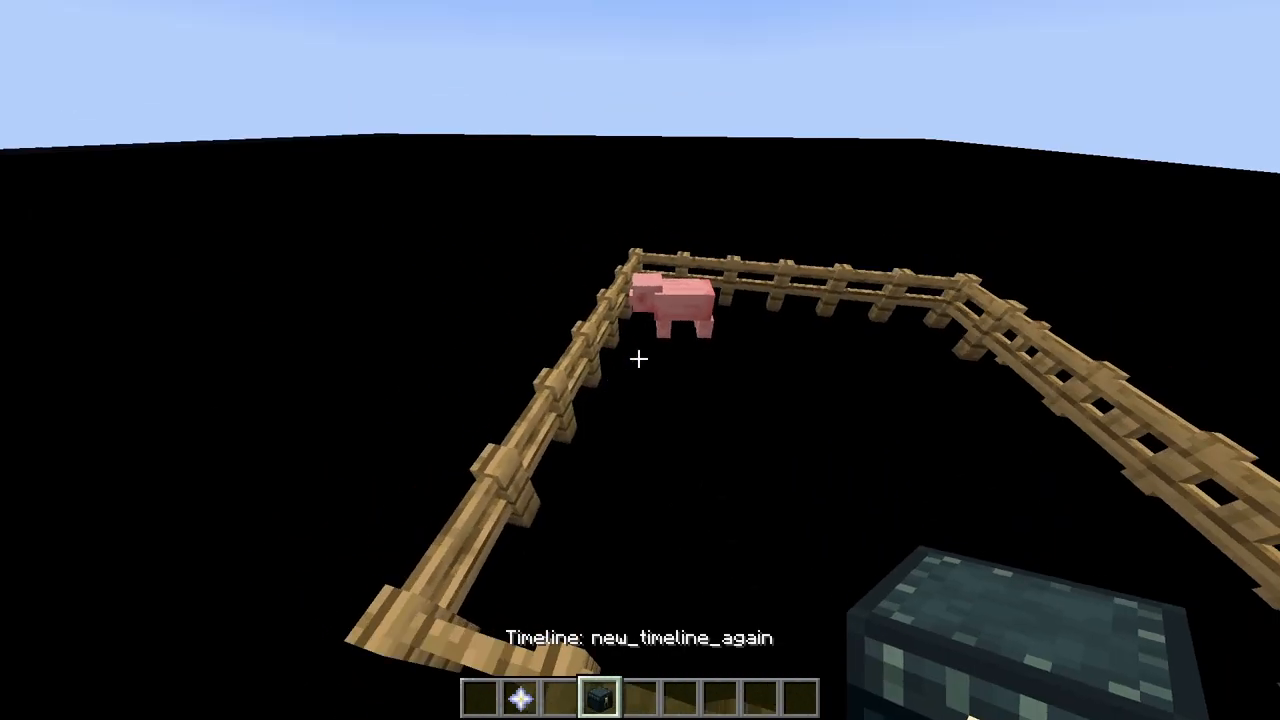
mouse_move(640, 360)
type("/creator")
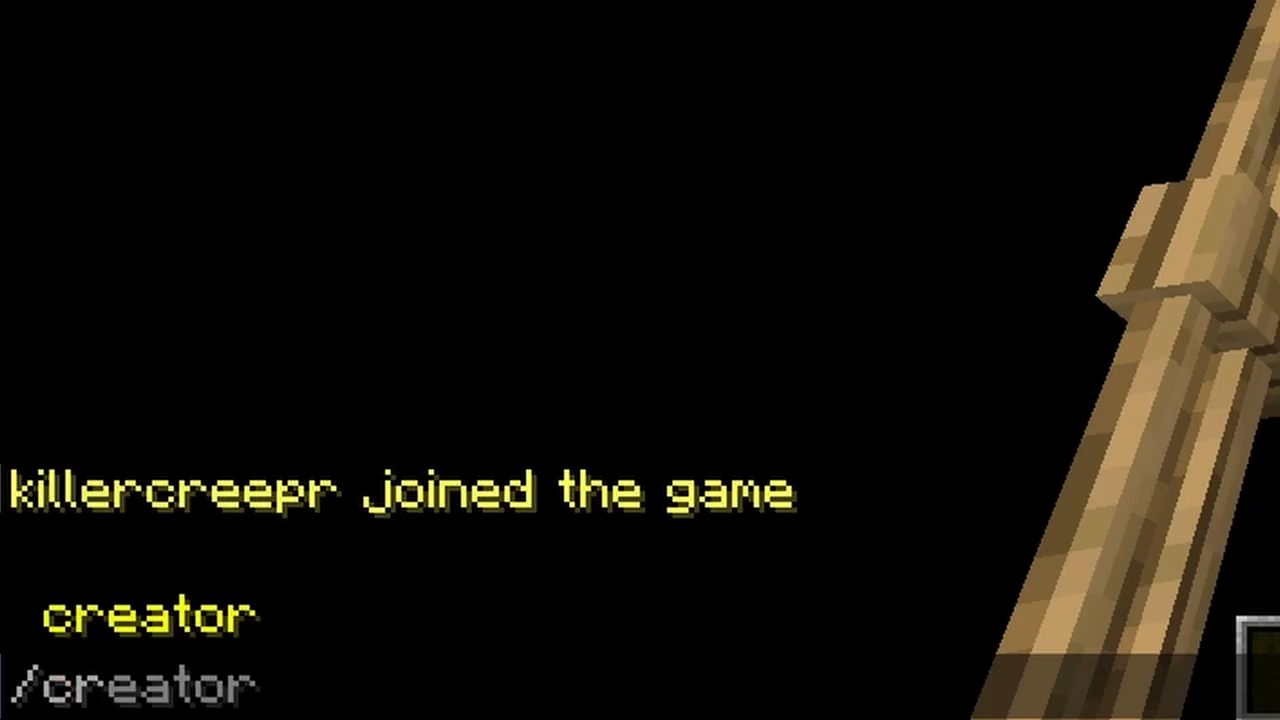
- Run /creator play new_timeline_again so the timeline plays on the pig
type("play new_timeline")
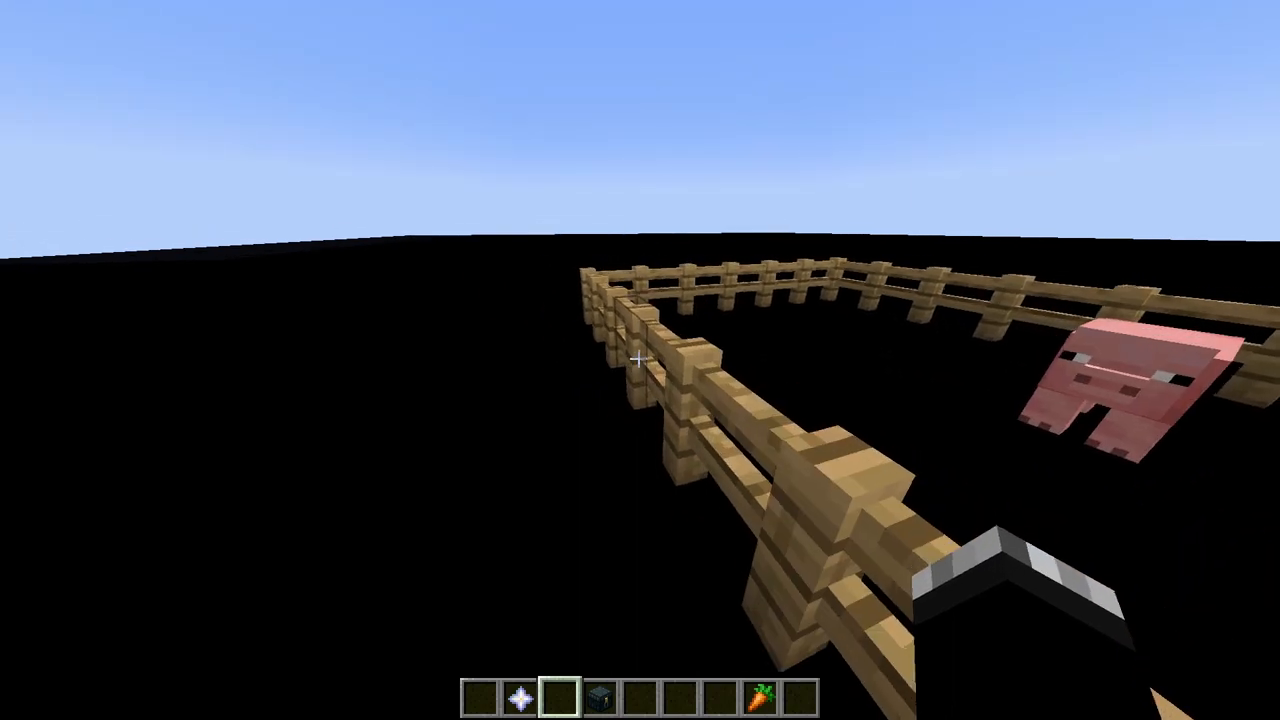
- Bring up the Timelines list and take the Select tool from the Creator menu
key("e")
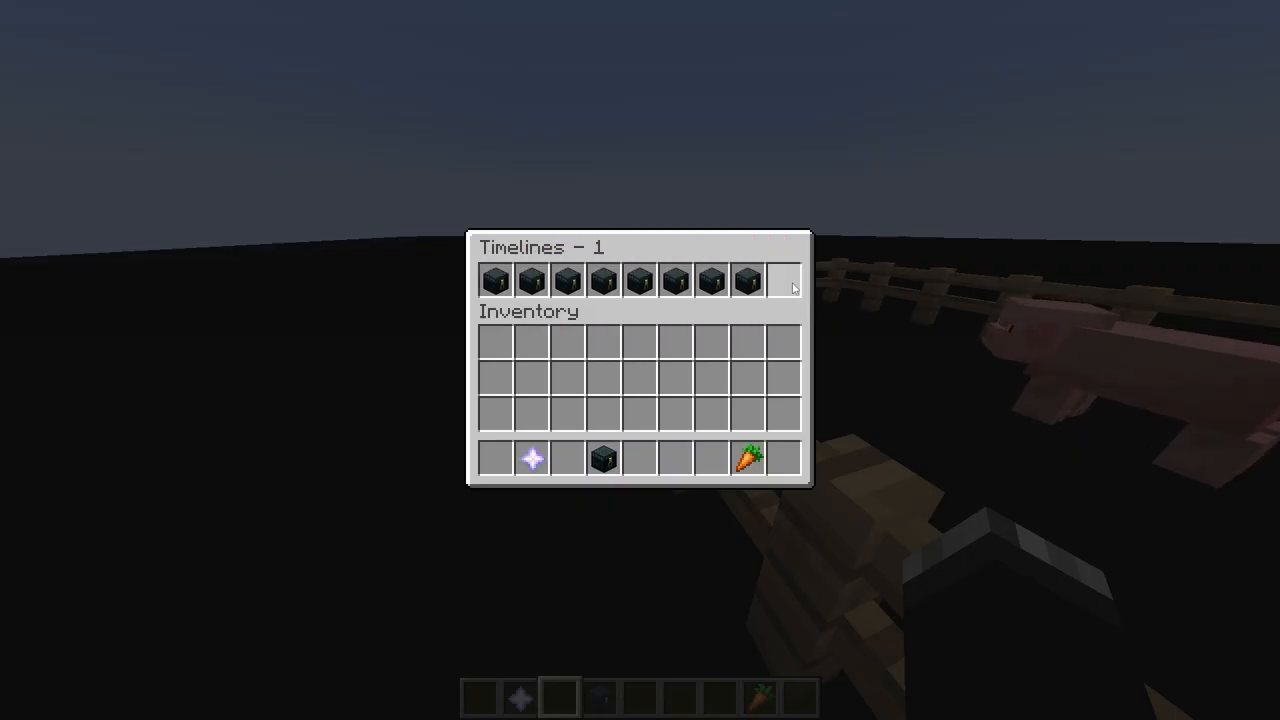
mouse_move(676, 280)
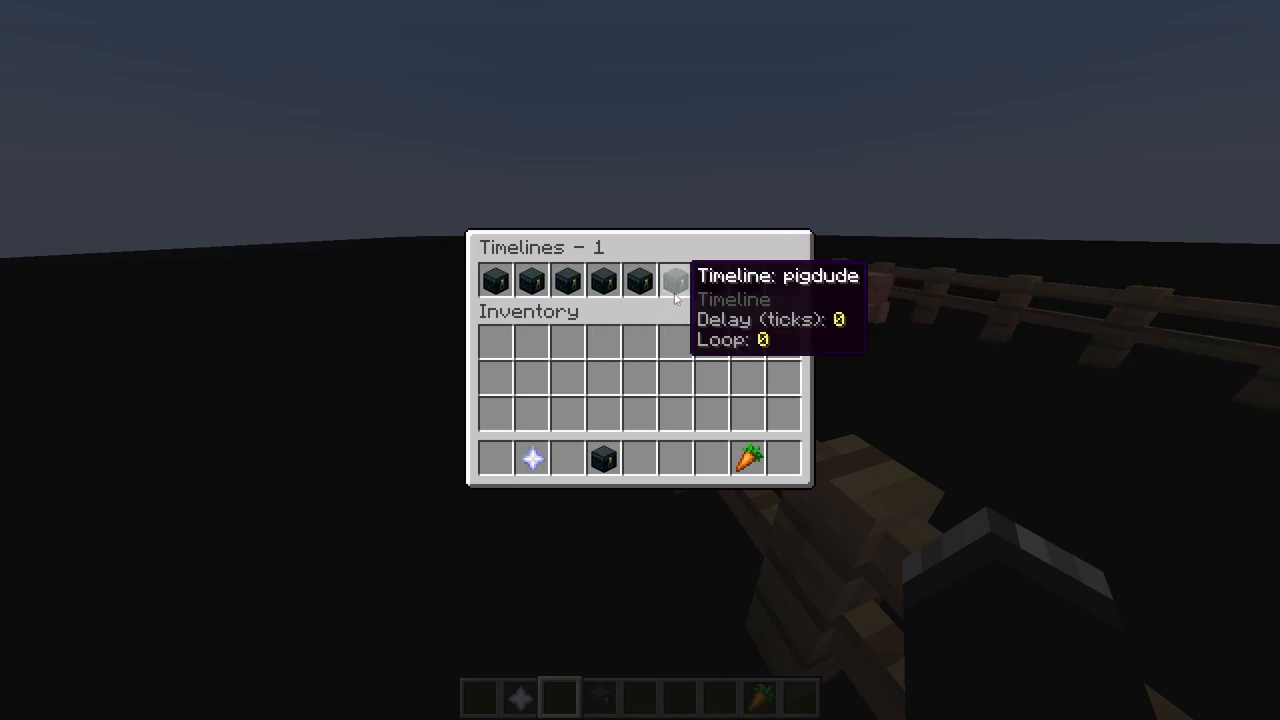
mouse_move(670, 284)
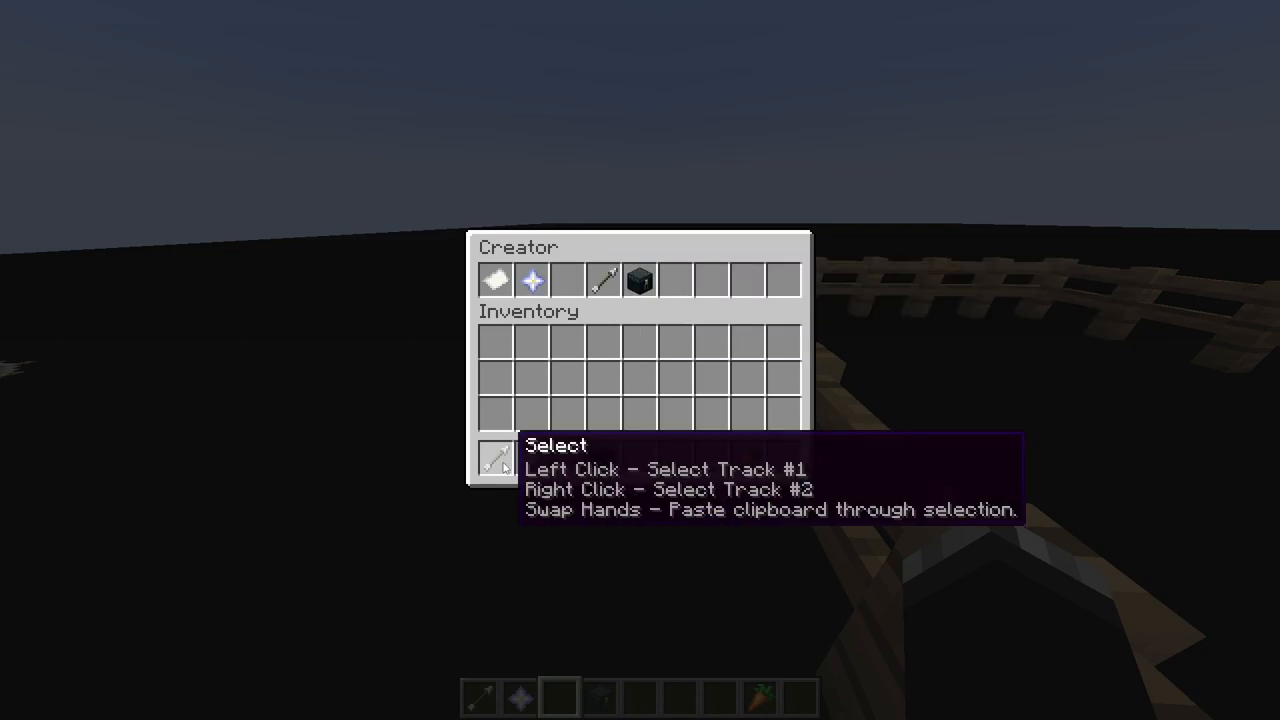
key("Escape")
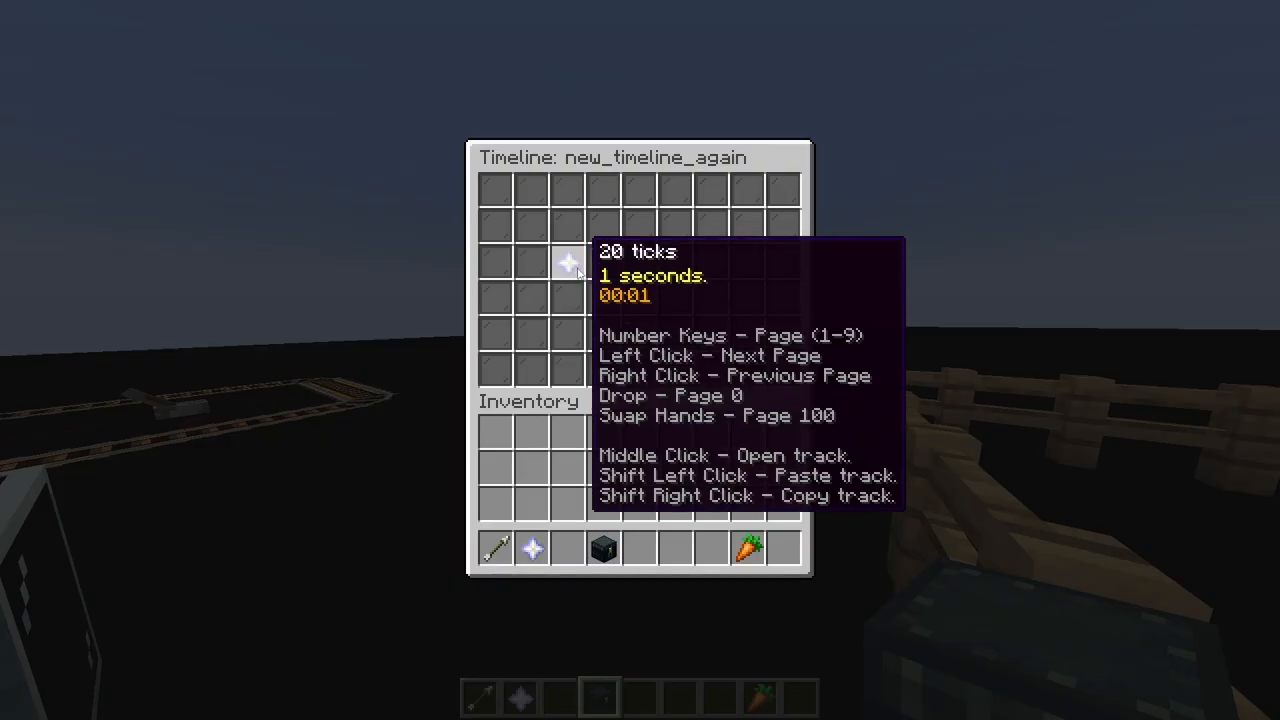
- Copy the tick-20 totem track to the clipboard and pick up the Select tool
middle_click(568, 264)
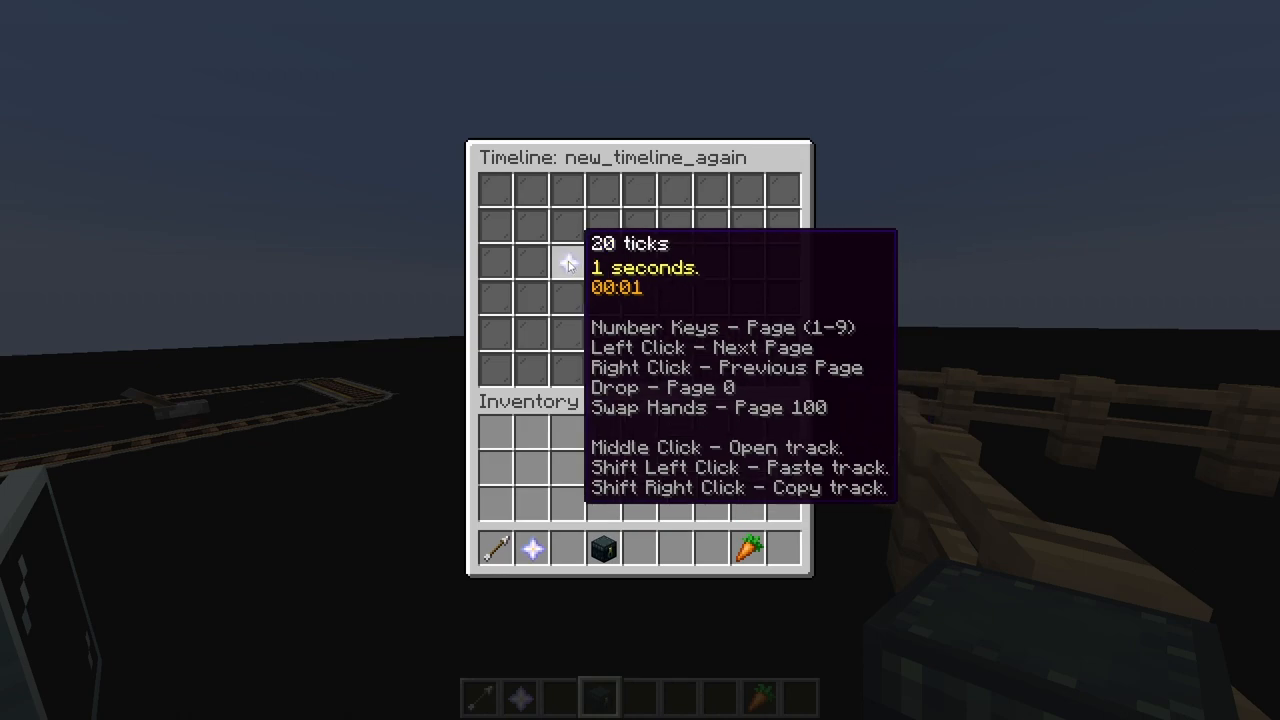
right_click(568, 264)
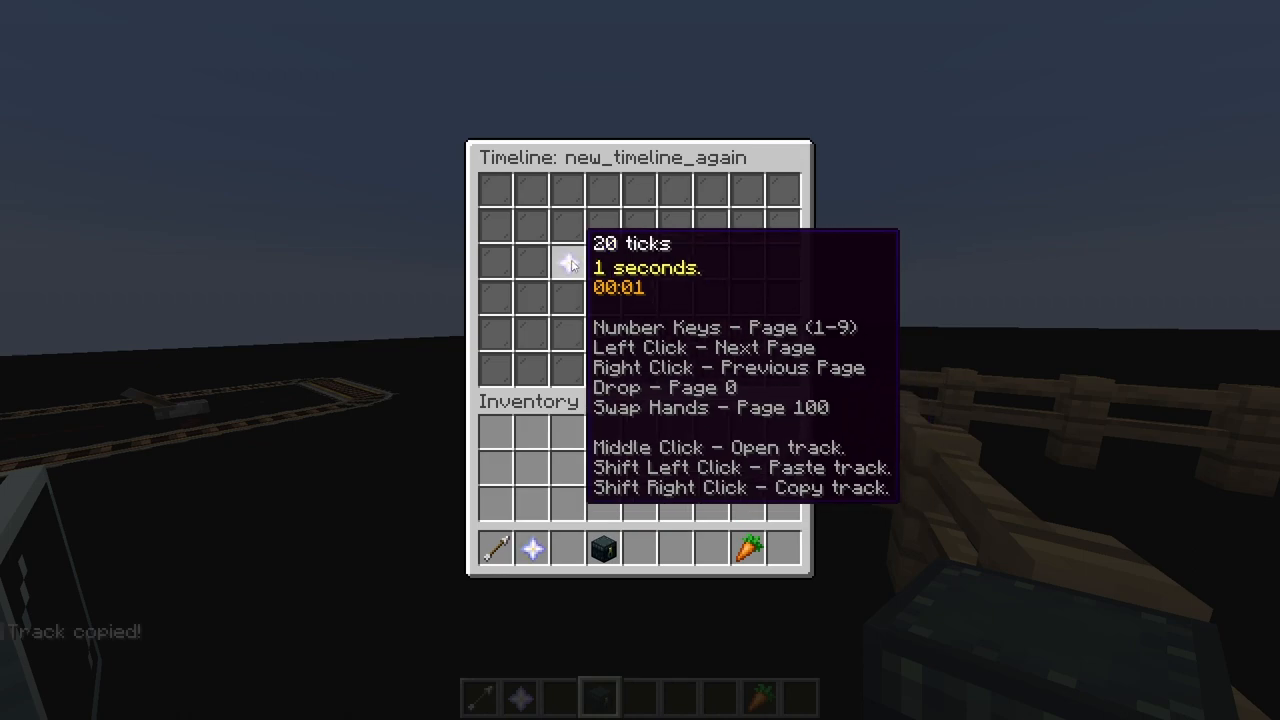
mouse_move(604, 264)
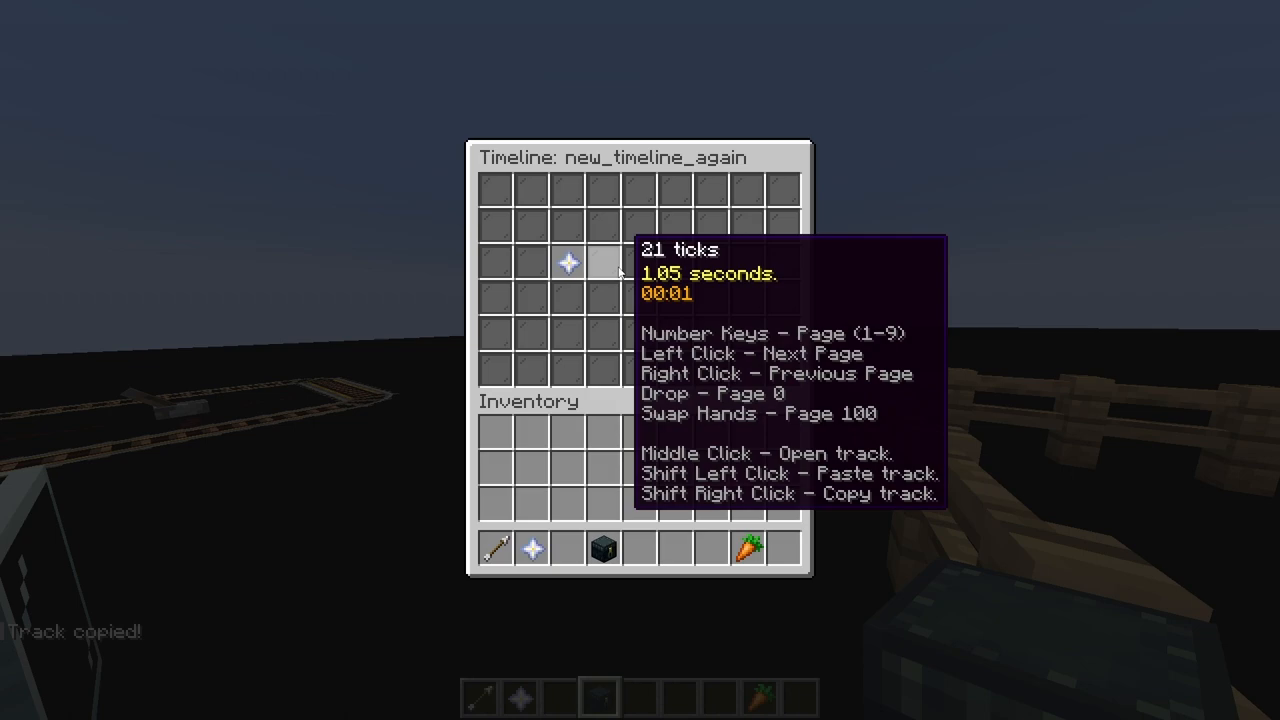
left_click(604, 262)
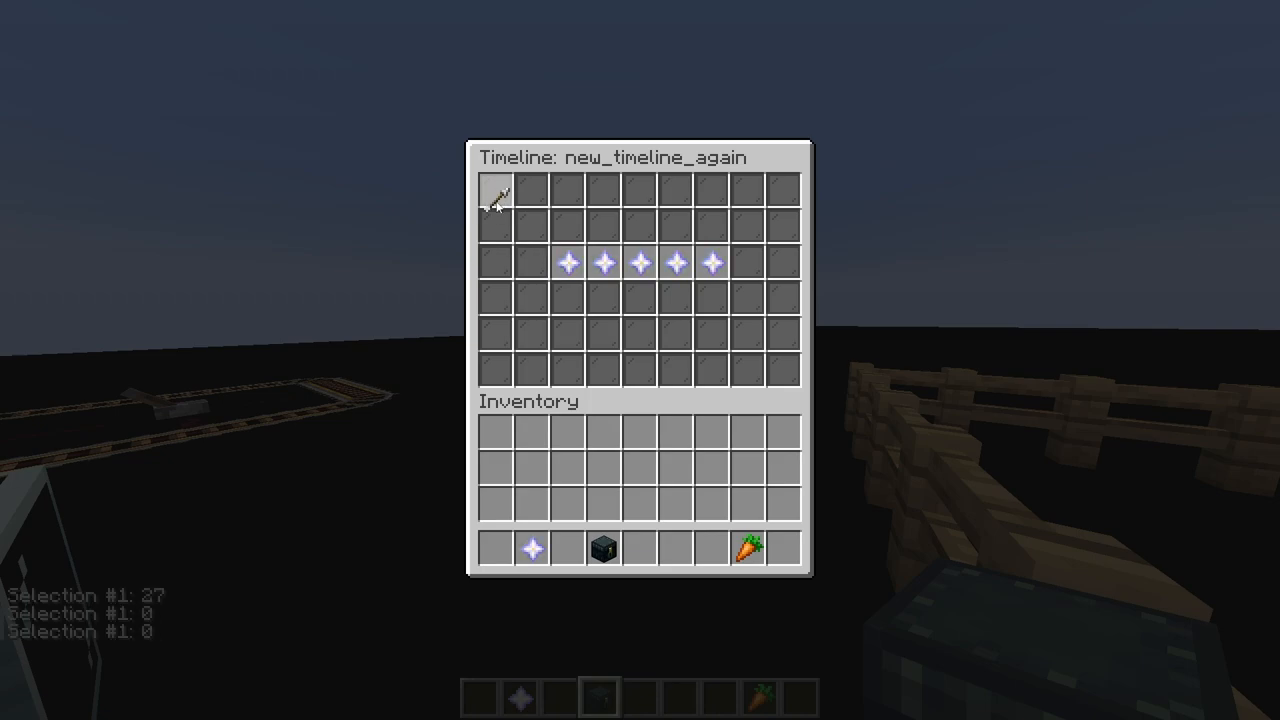
mouse_move(748, 332)
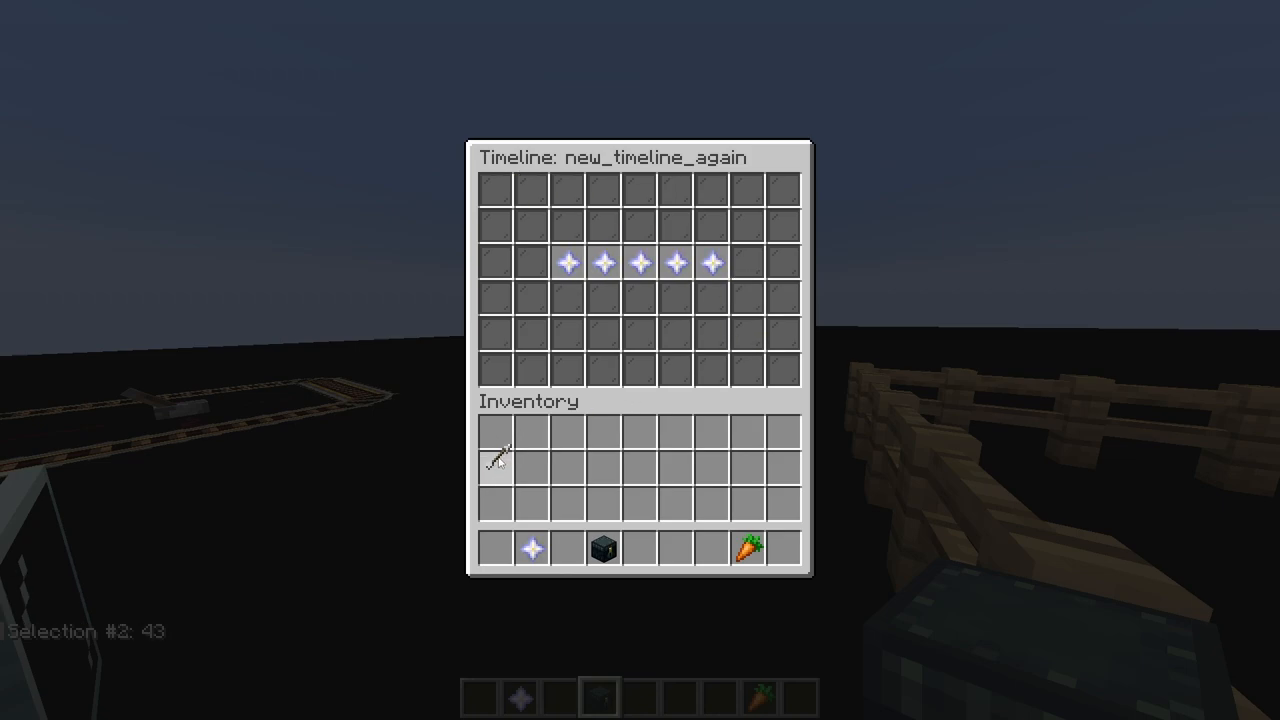
mouse_move(496, 432)
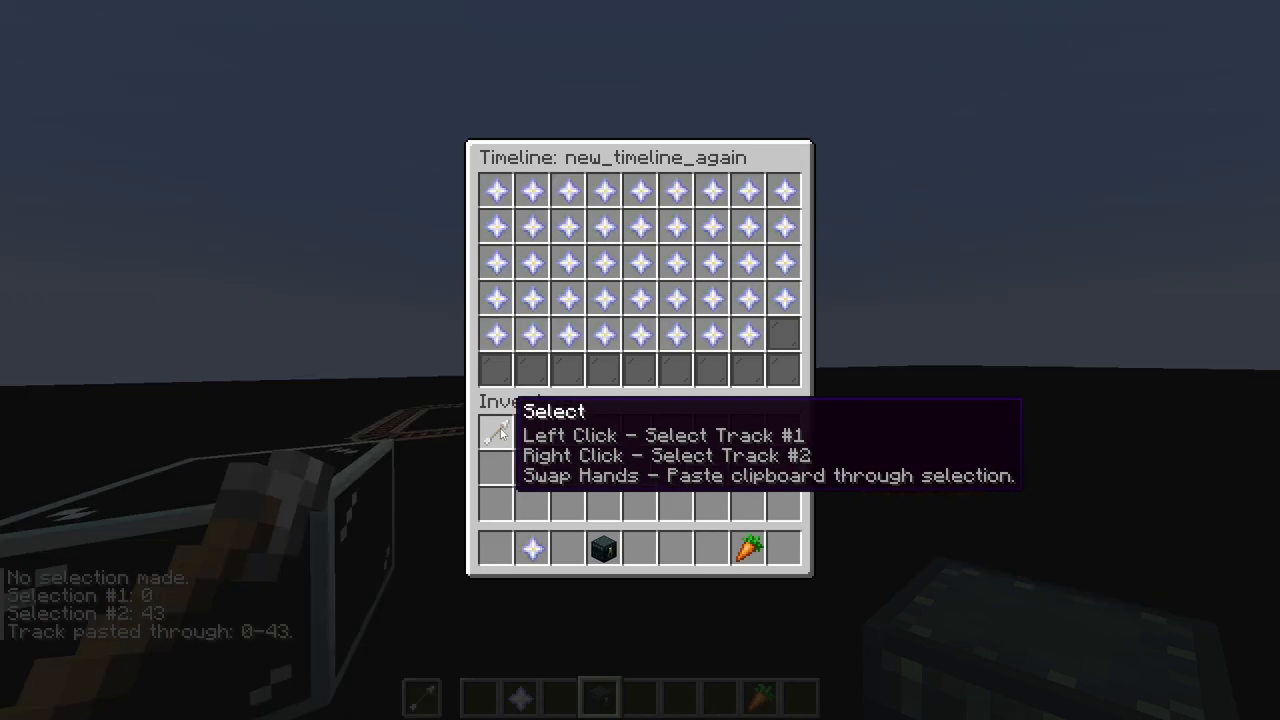
mouse_move(748, 336)
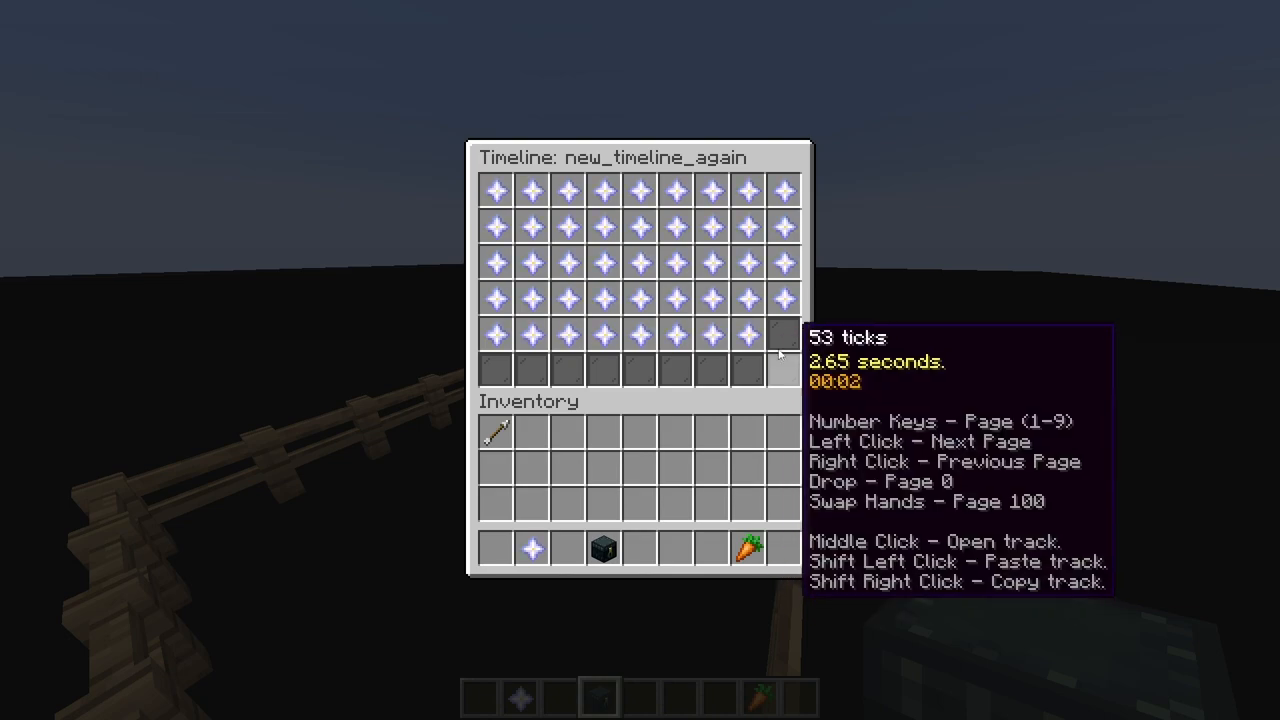
mouse_move(836, 394)
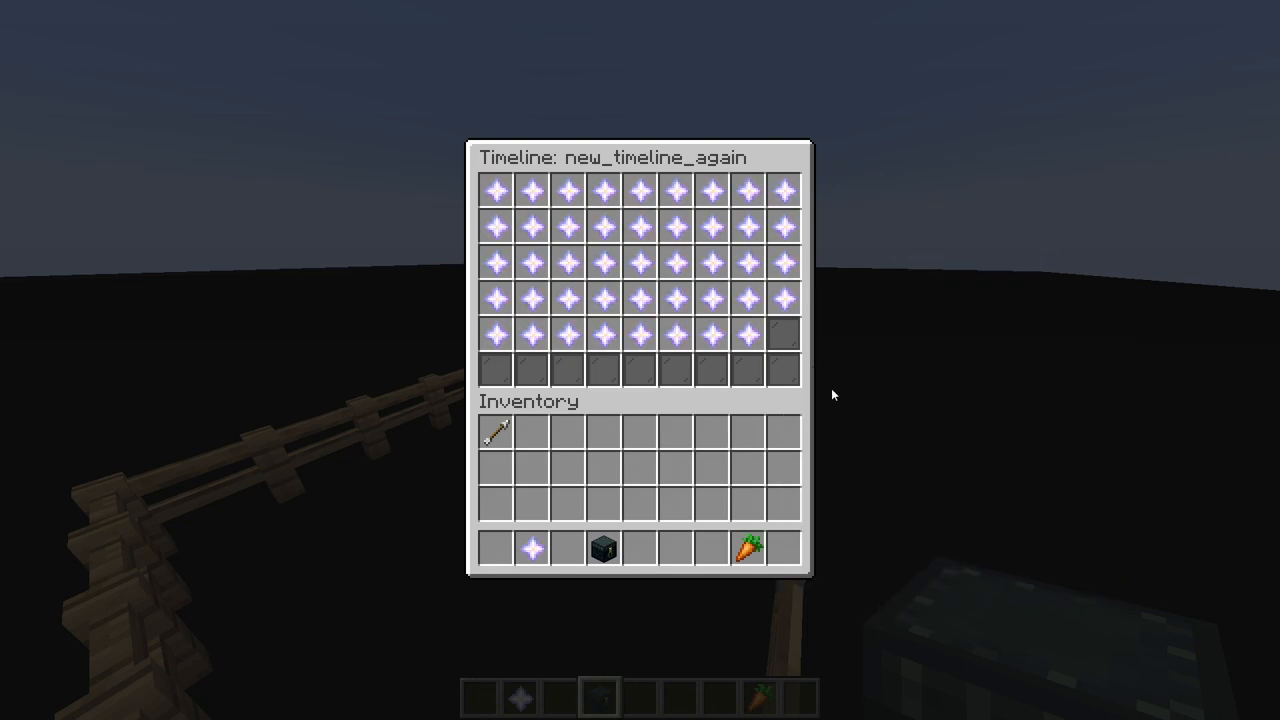
mouse_move(638, 368)
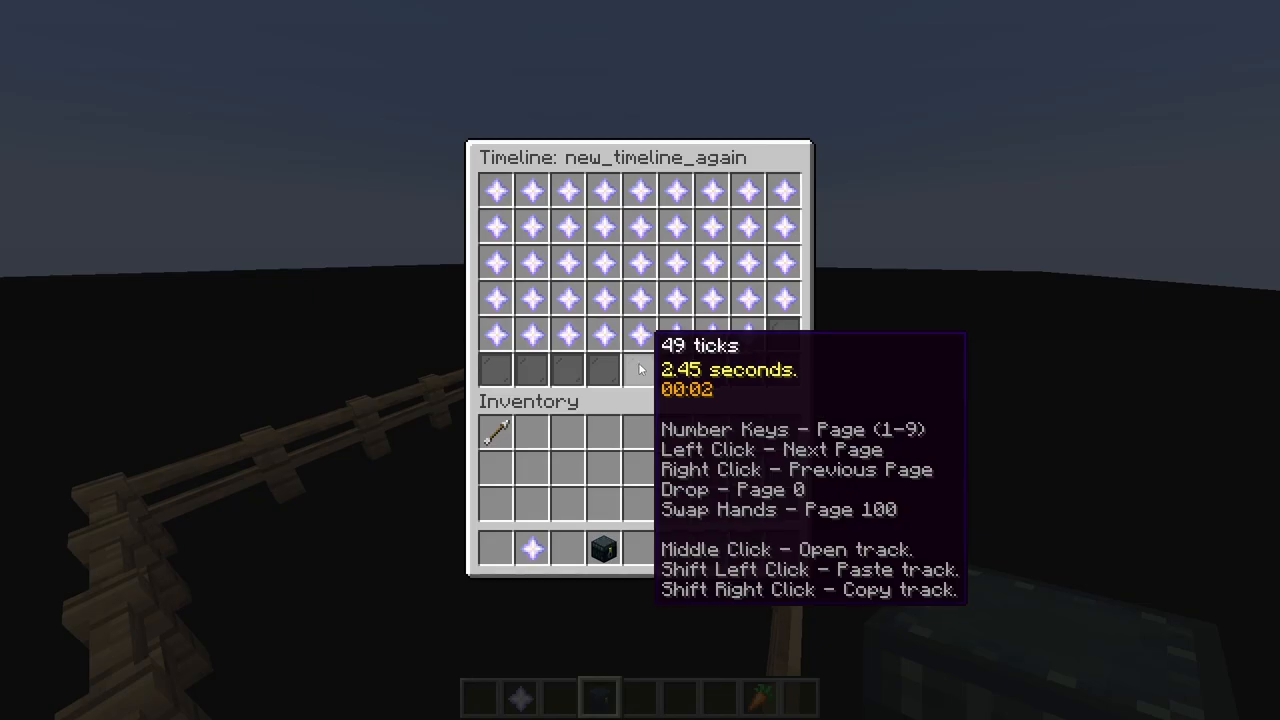
- Paste the totem track through ticks 0–43 and close the timeline to watch particles swirl around the pig
key("Escape")
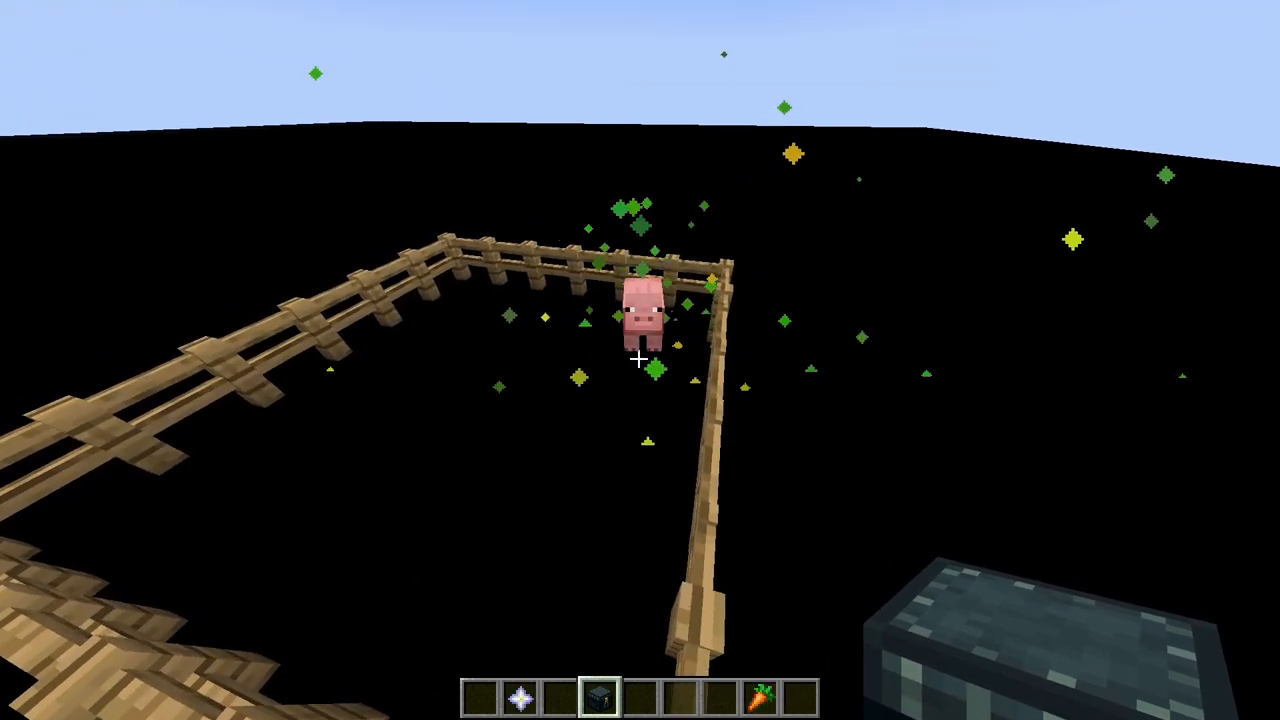
mouse_move(640, 360)
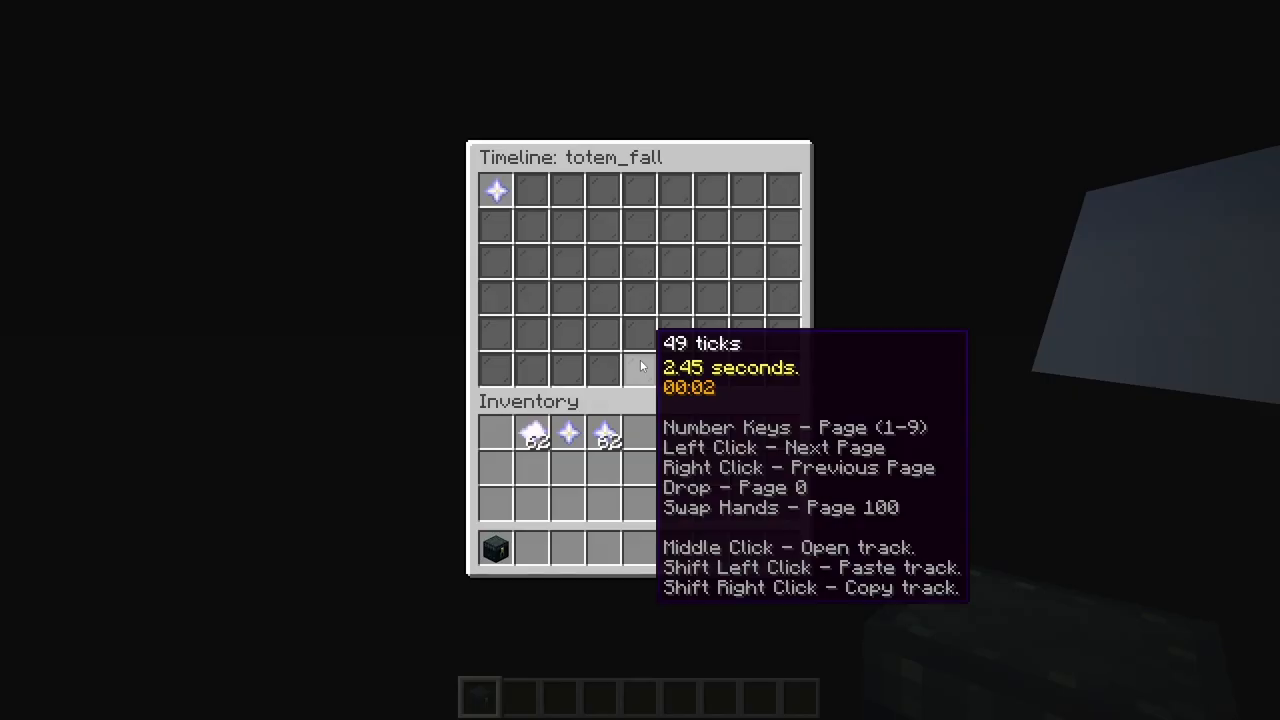
- Inspect the tick-0 track of totem_fall, including its directional Flame particle with amount 100
middle_click(496, 192)
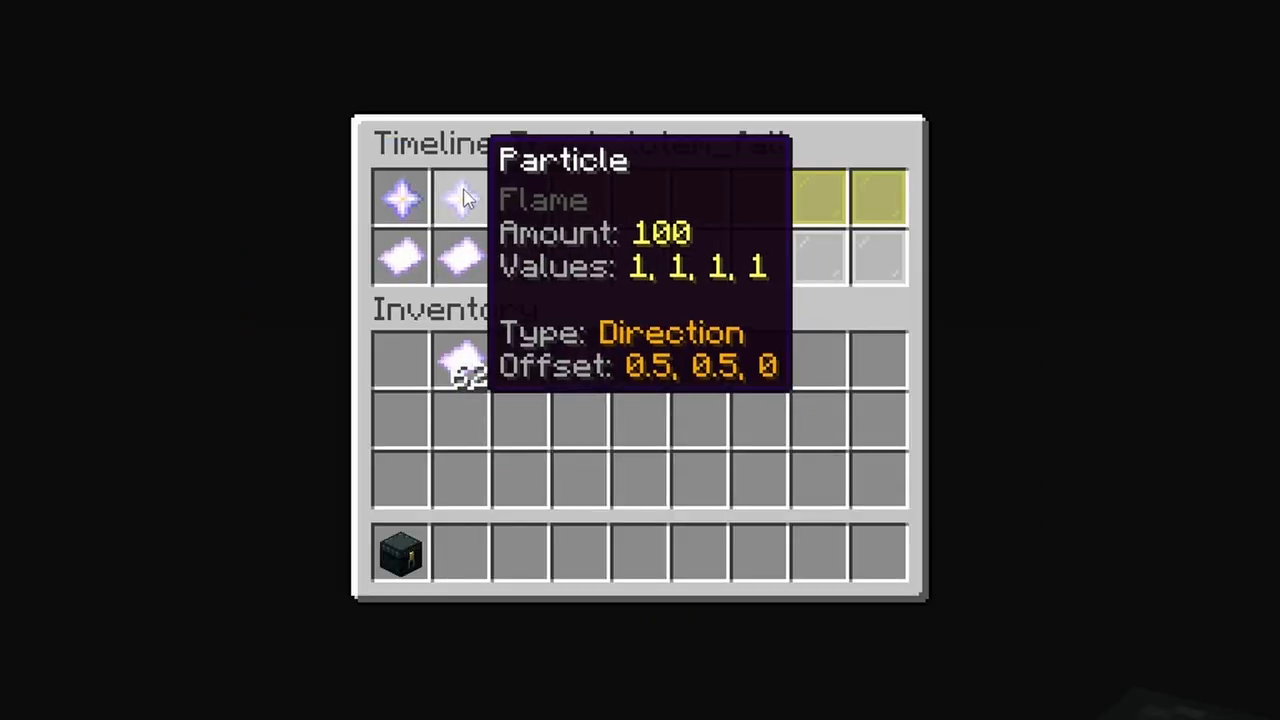
mouse_move(460, 256)
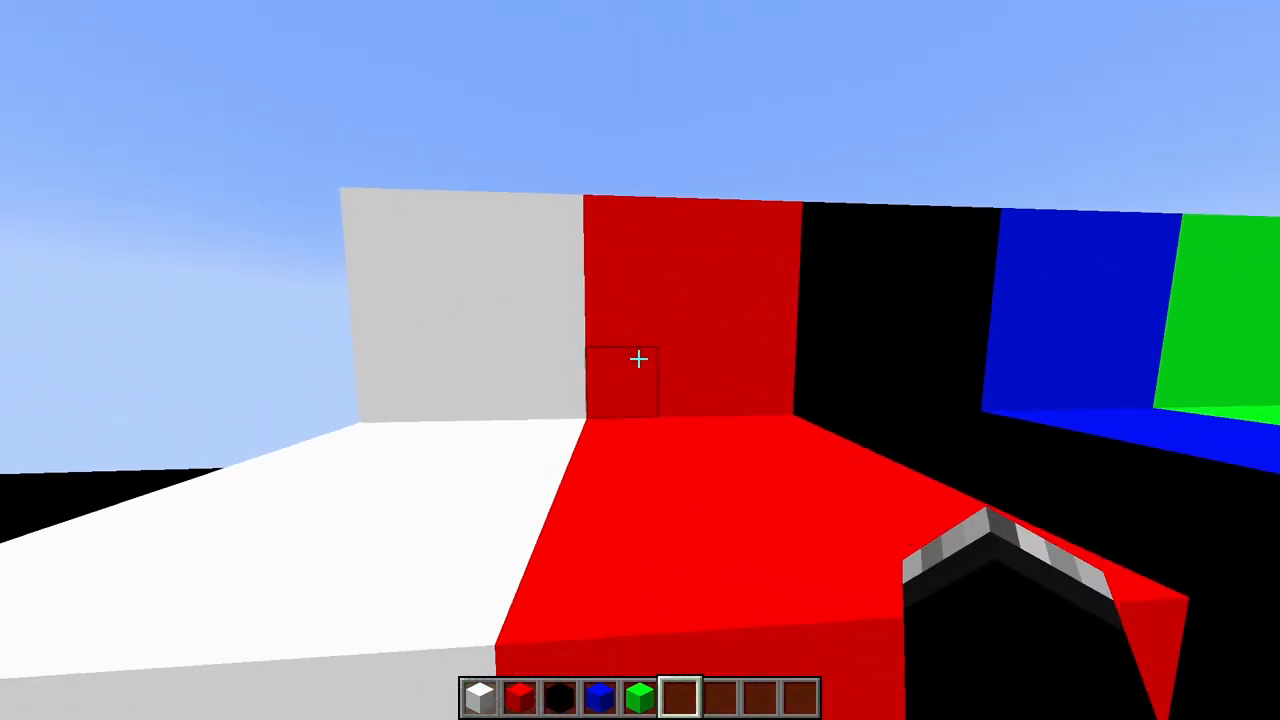
mouse_move(640, 360)
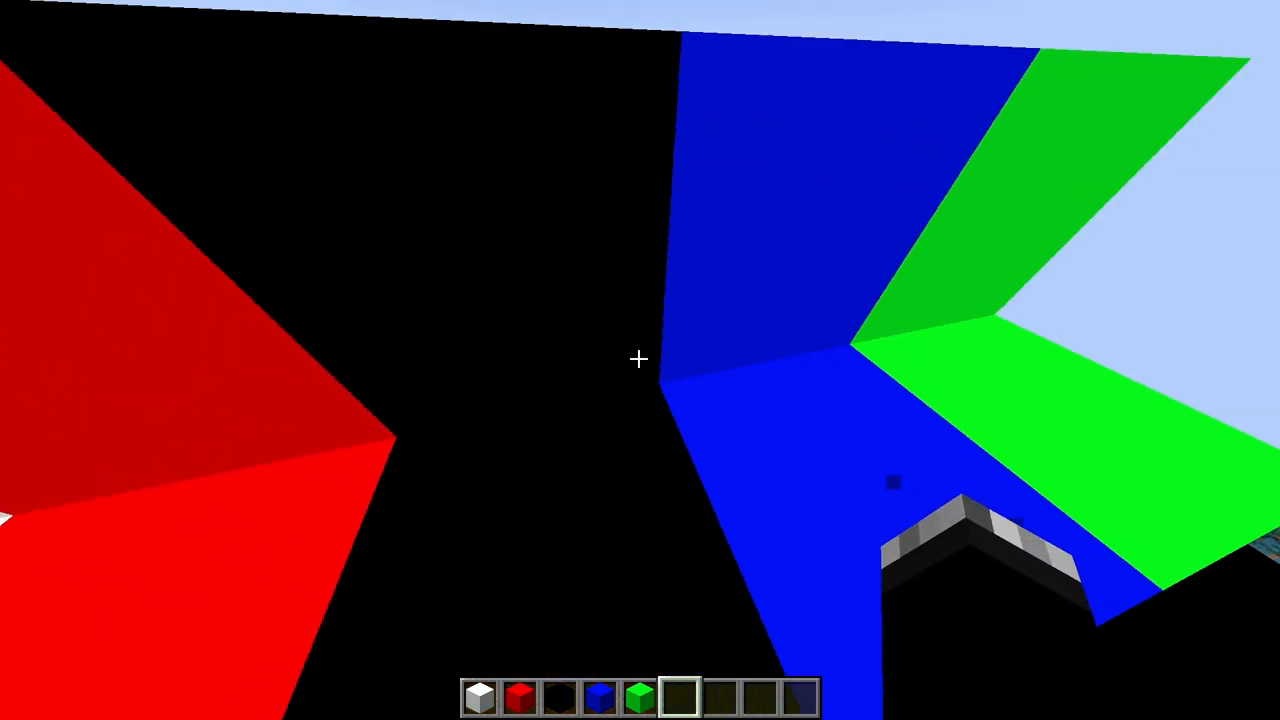
mouse_move(640, 360)
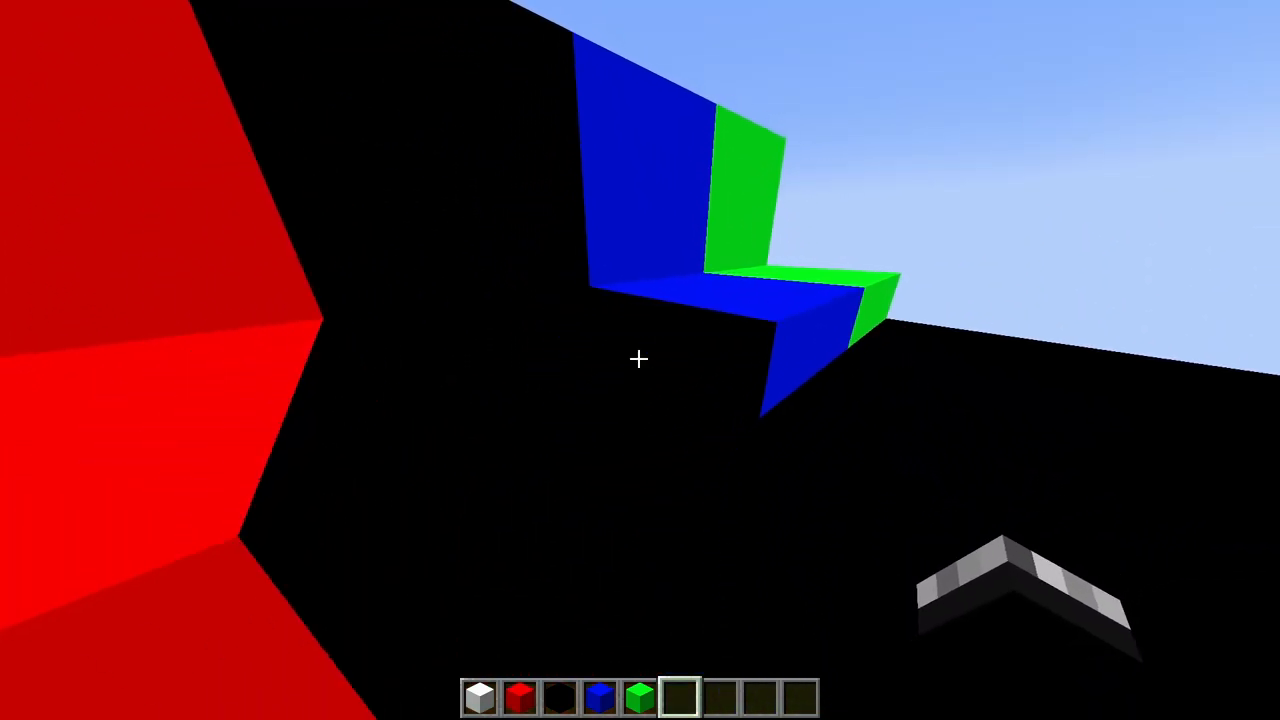